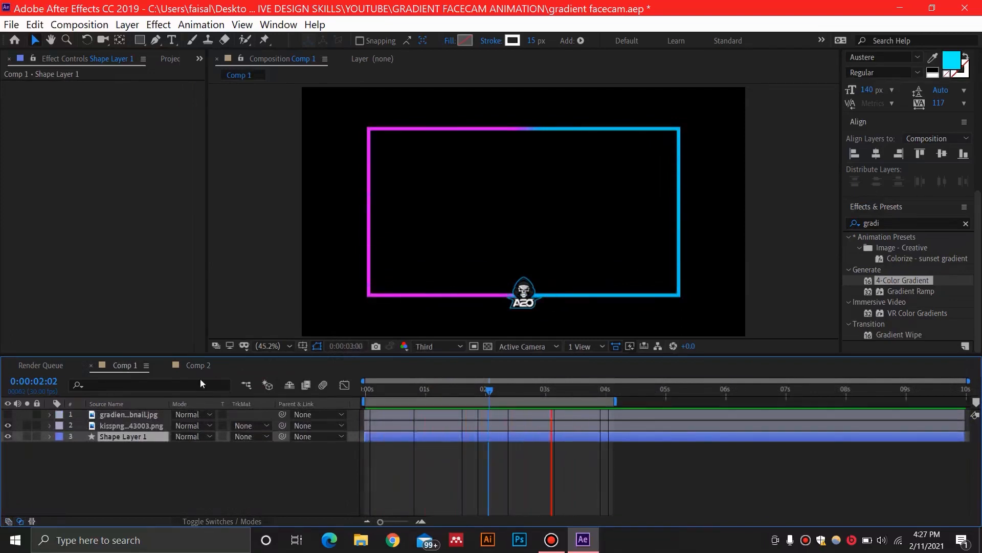
Switch to Comp 2 to view the rectangle with its yellow, green, magenta and blue gradient
left_click(198, 365)
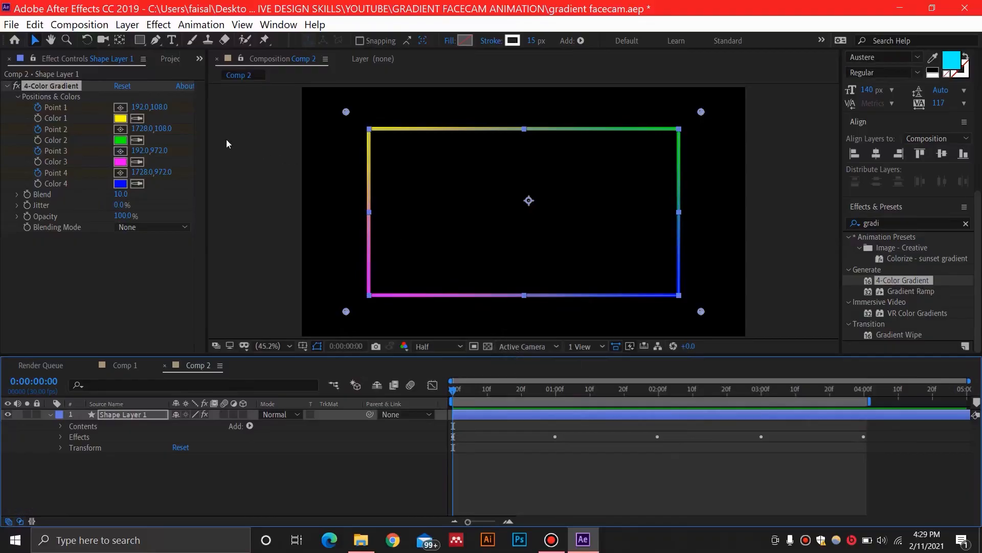
Create Comp 3 at 1920×1080, 30 fps, 5 seconds with a black background
left_click(79, 25)
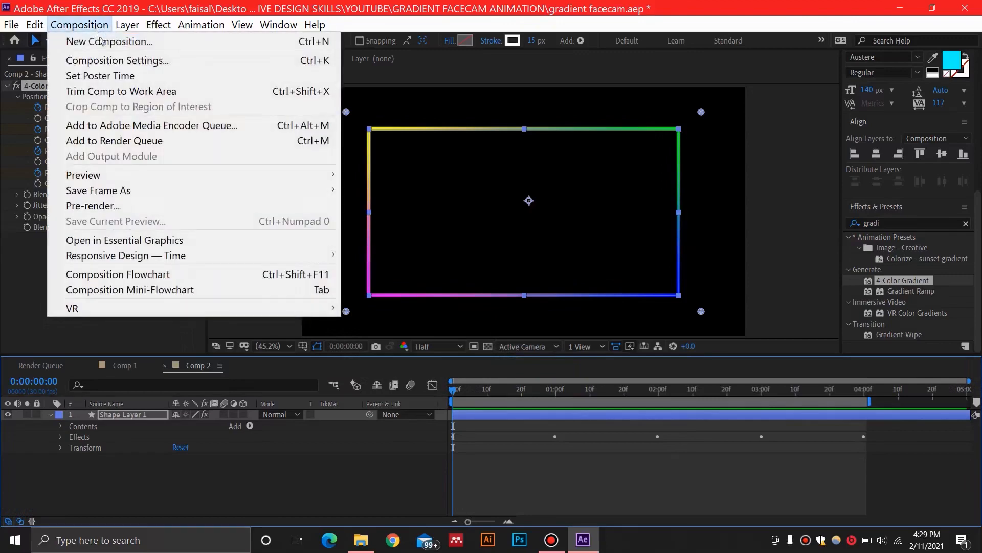
left_click(117, 60)
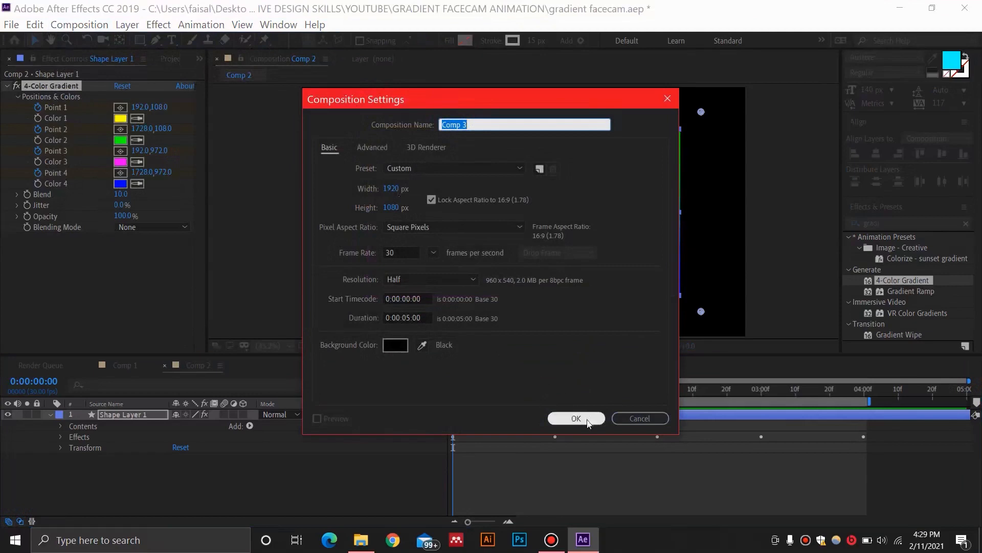
left_click(575, 417)
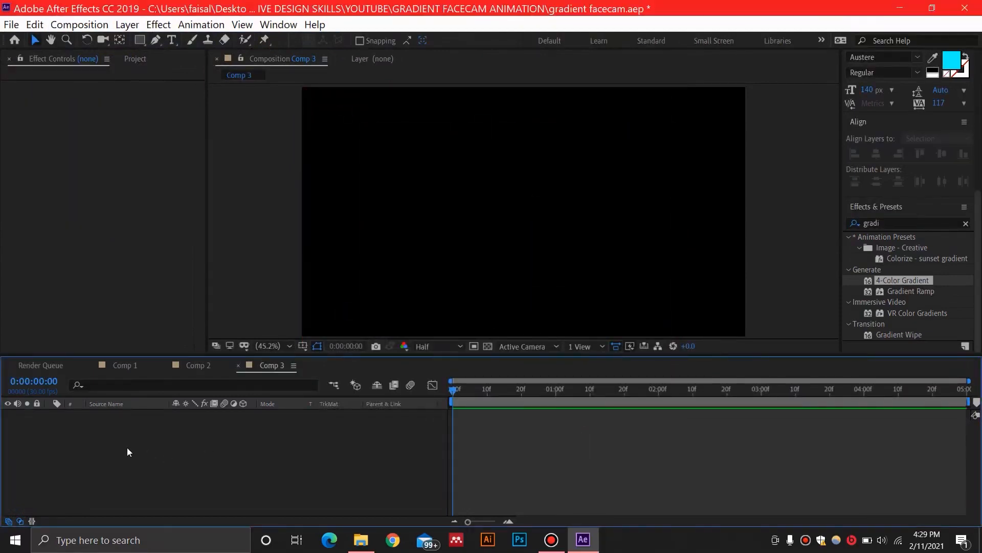
Add a shape layer and draw a red-outlined rectangle across the middle of the frame
right_click(129, 451)
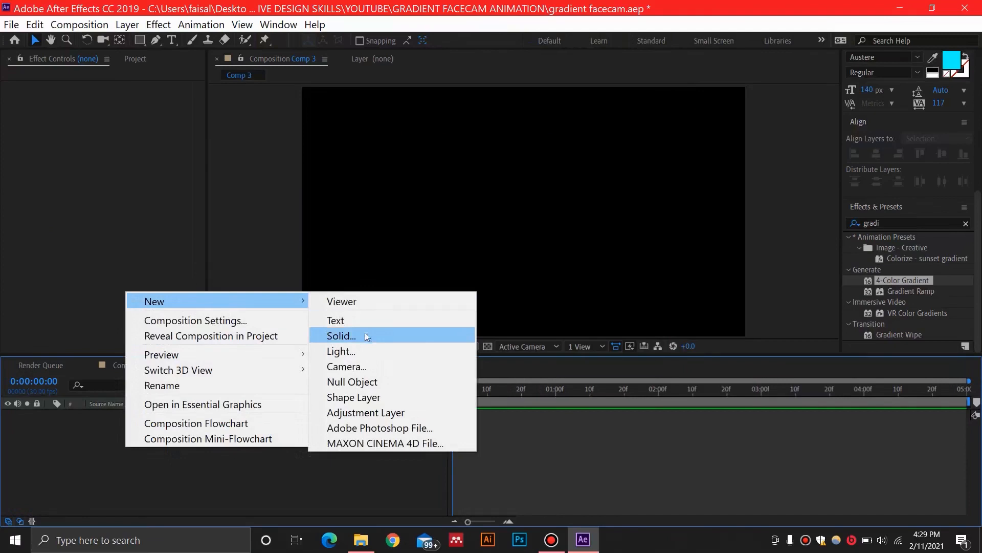
mouse_move(346, 367)
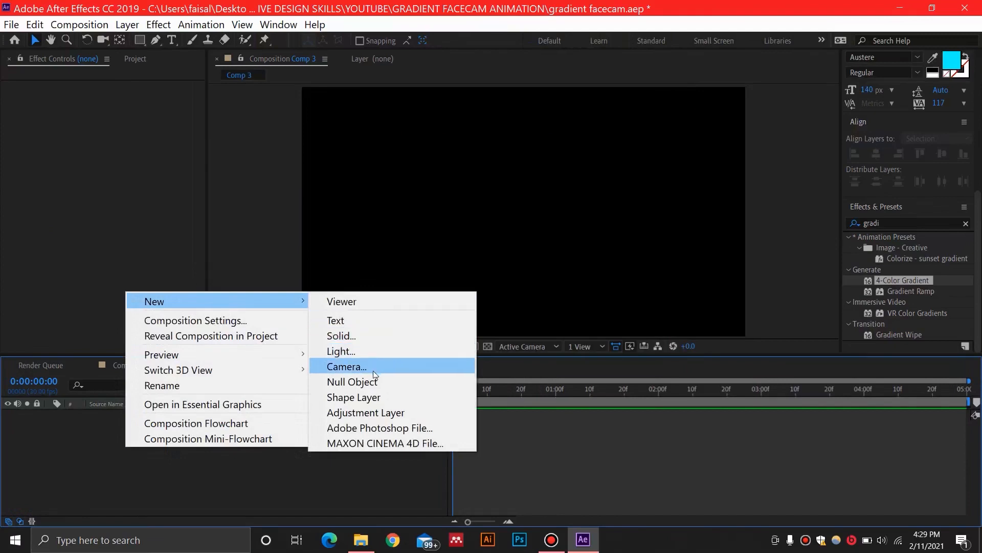
left_click(353, 397)
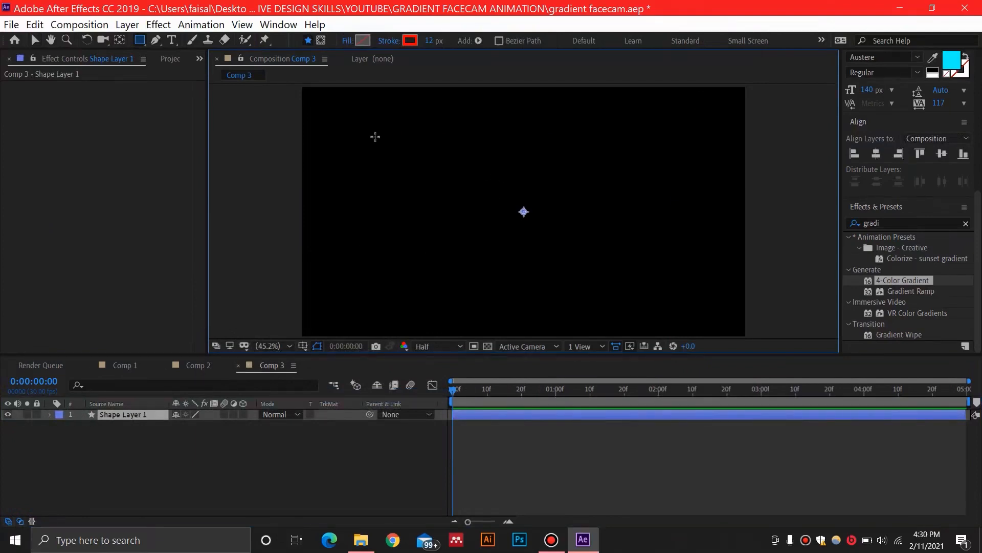
left_click_drag(370, 135, 661, 293)
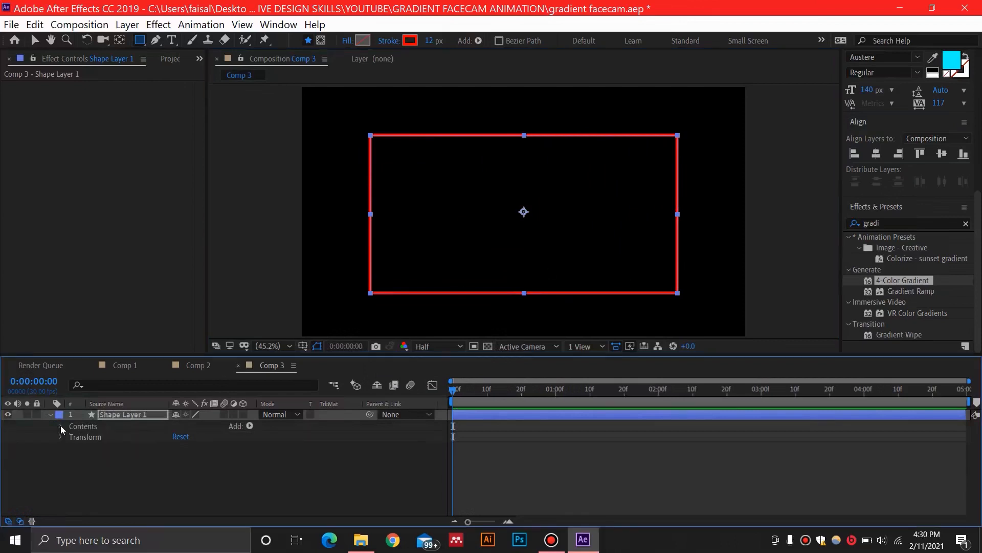
Set Rectangle Path 1 size to 1280×720 and the stroke width to 15 px
left_click(60, 426)
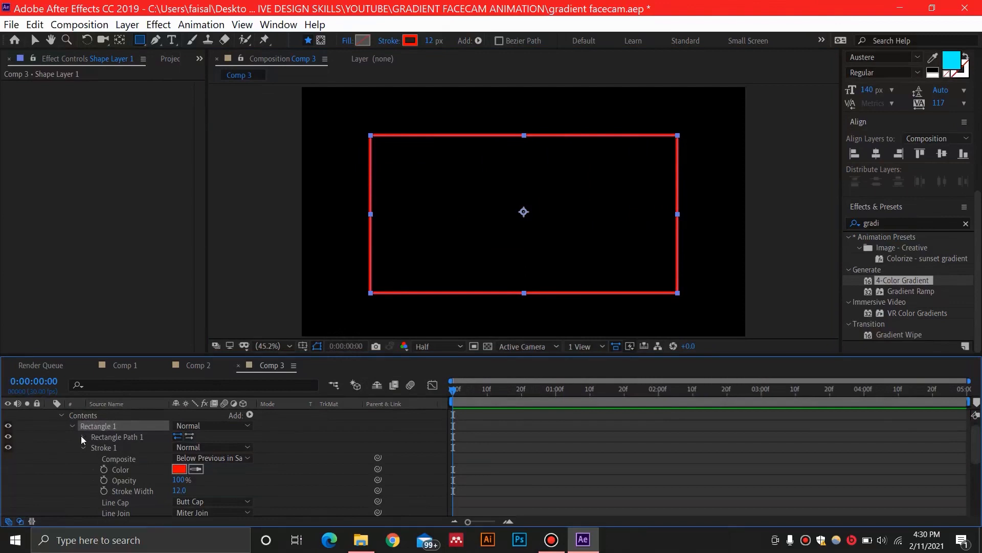
left_click(81, 437)
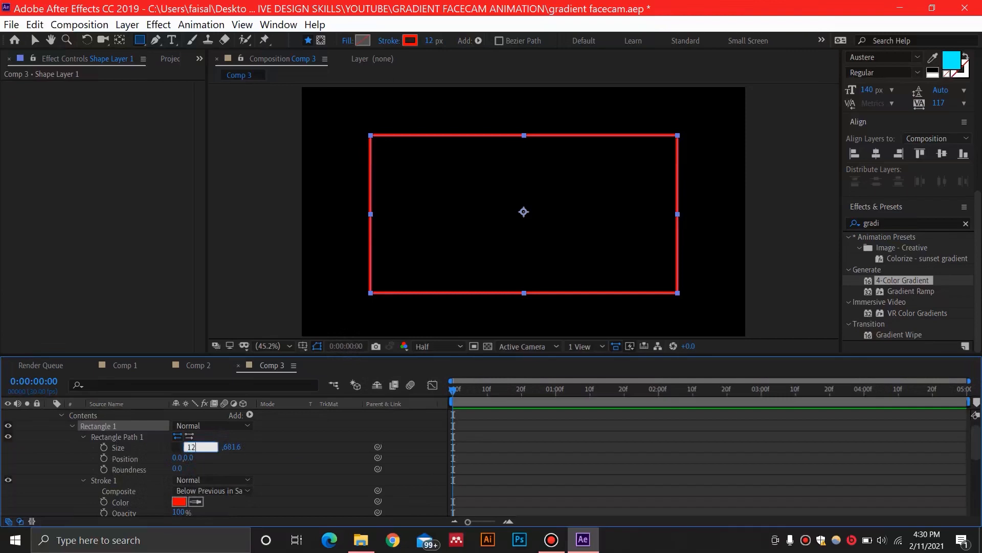
type("1280.0")
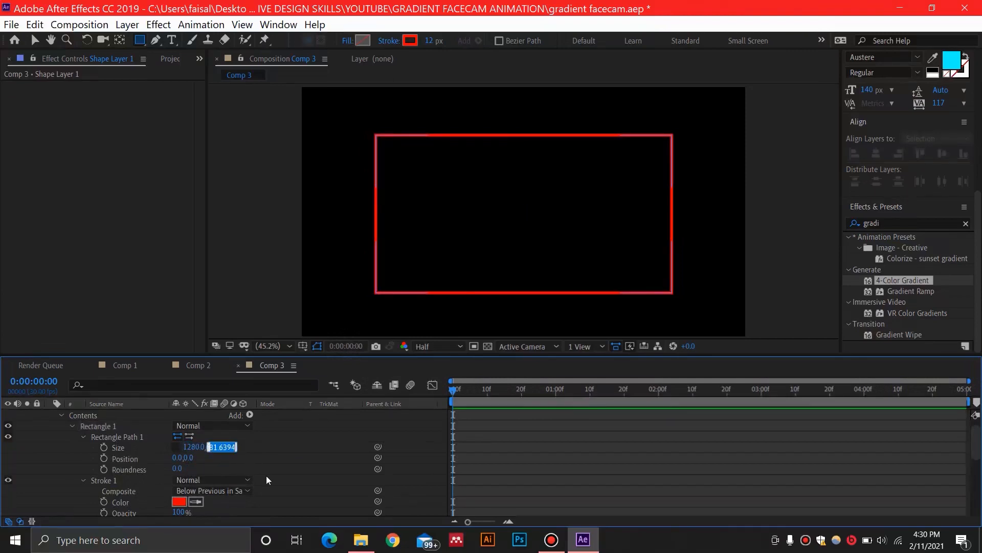
type("720")
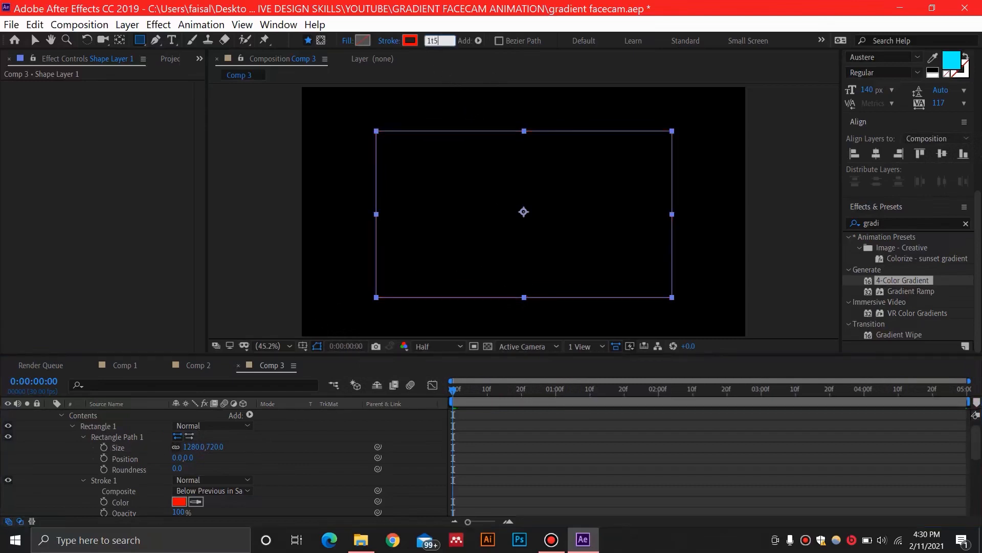
type("15")
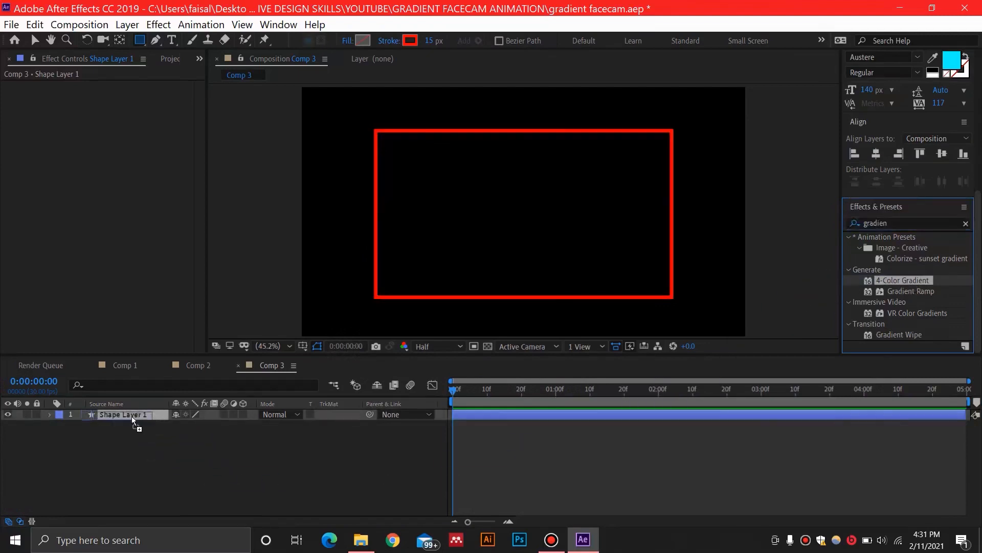
Apply 4-Color Gradient to the rectangle and keep magenta as Color 3
double_click(902, 281)
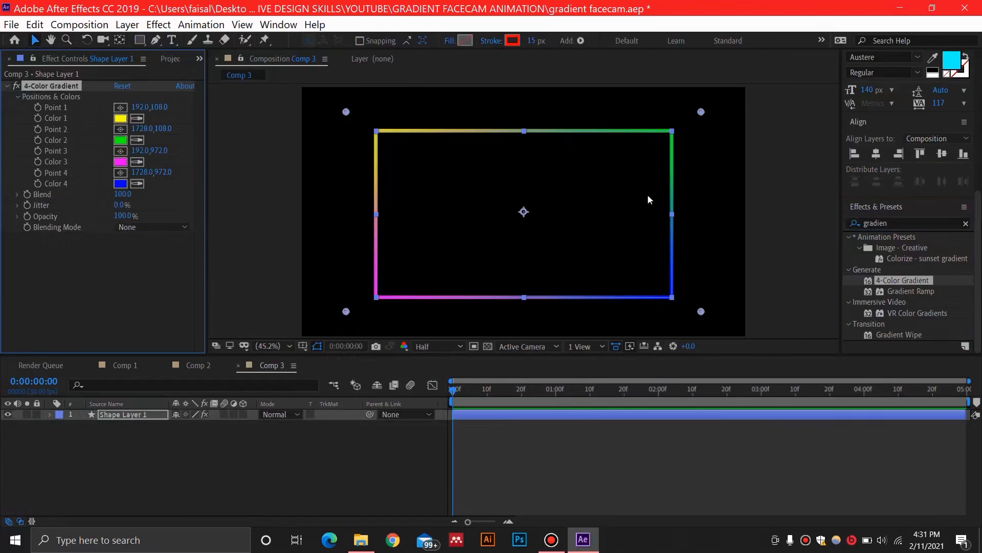
mouse_move(552, 175)
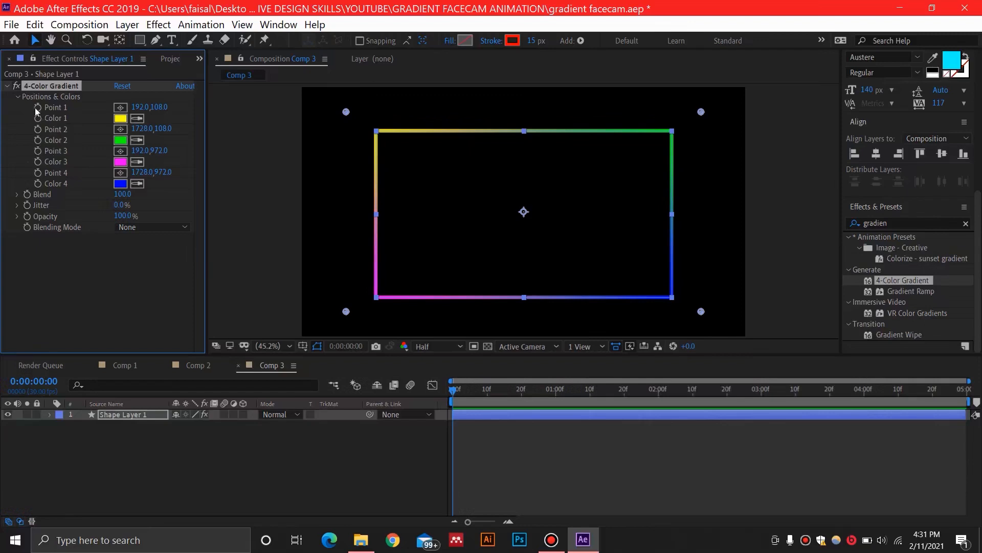
mouse_move(51, 123)
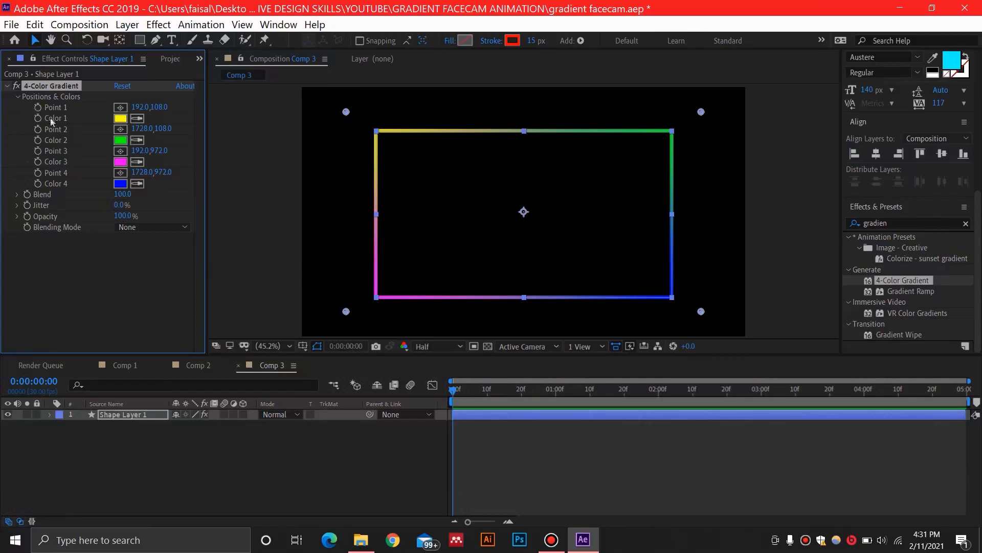
mouse_move(89, 166)
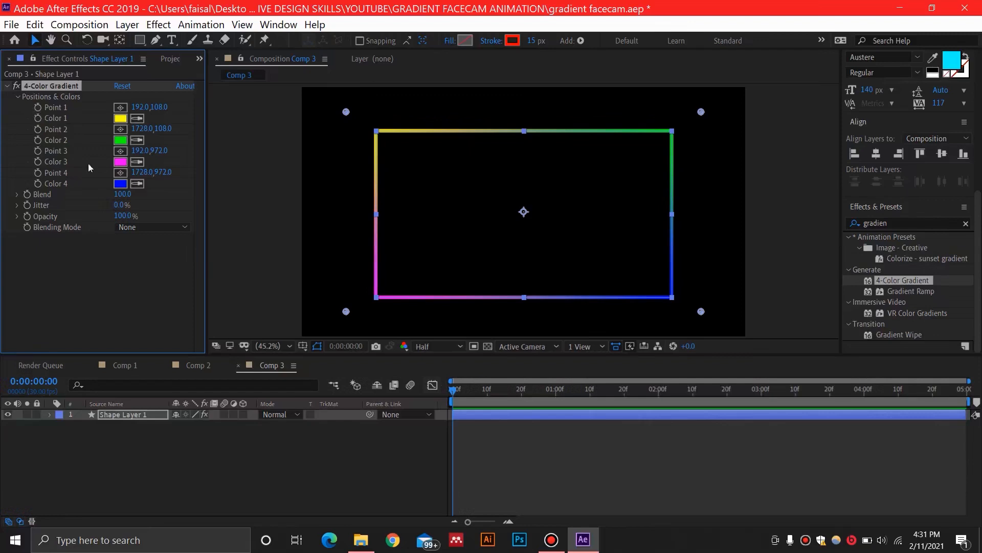
mouse_move(39, 135)
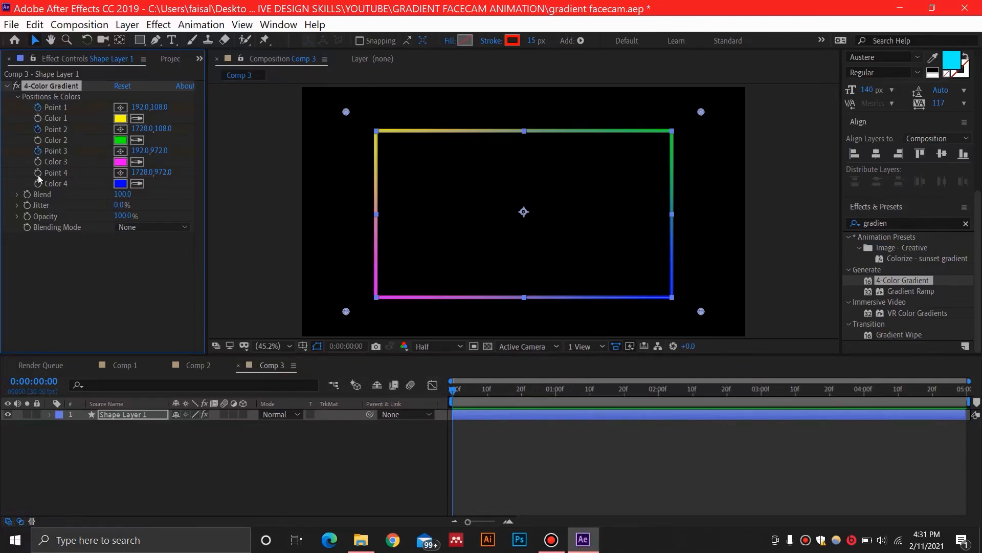
left_click(120, 161)
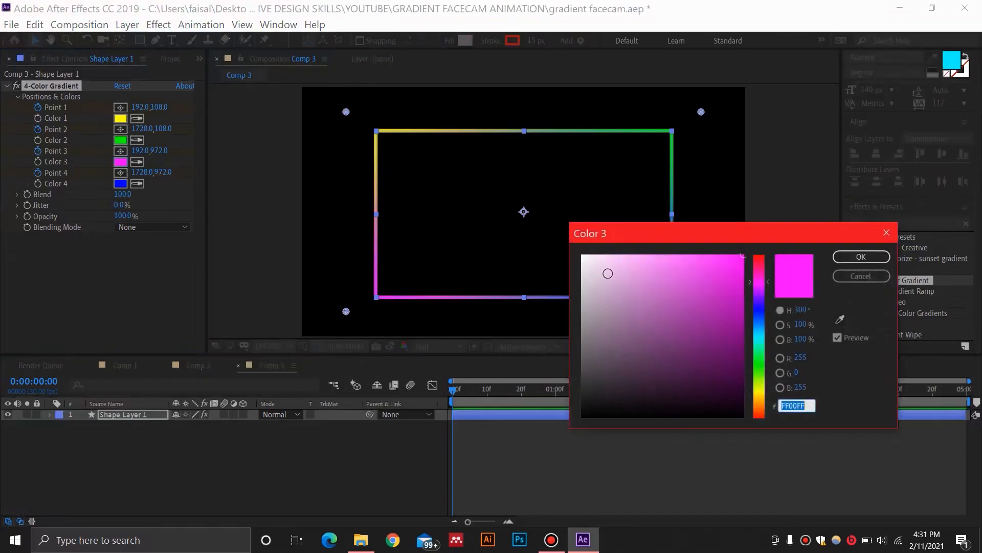
left_click(861, 256)
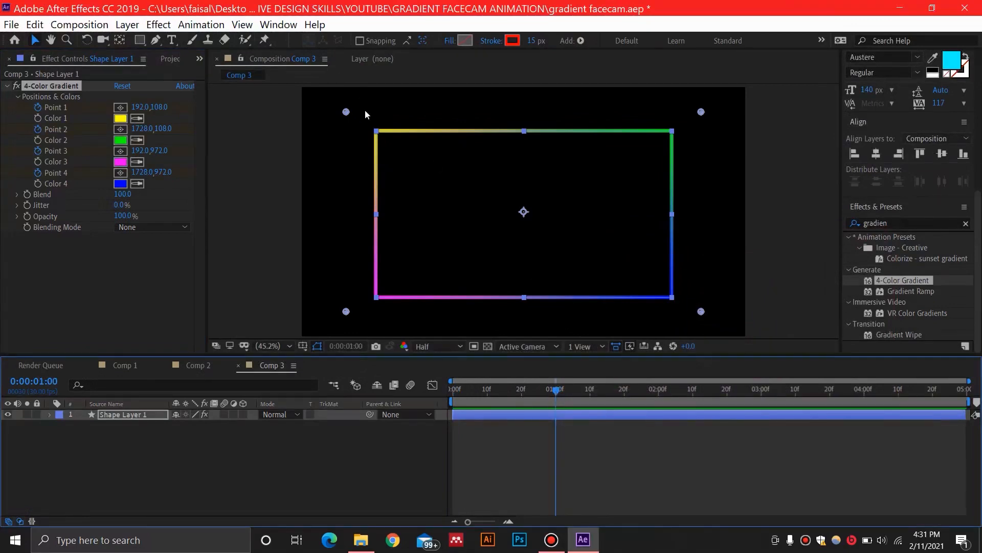
At 1 s, move the yellow point to the top-right and the green point to the bottom-right corner
left_click_drag(345, 111, 364, 114)
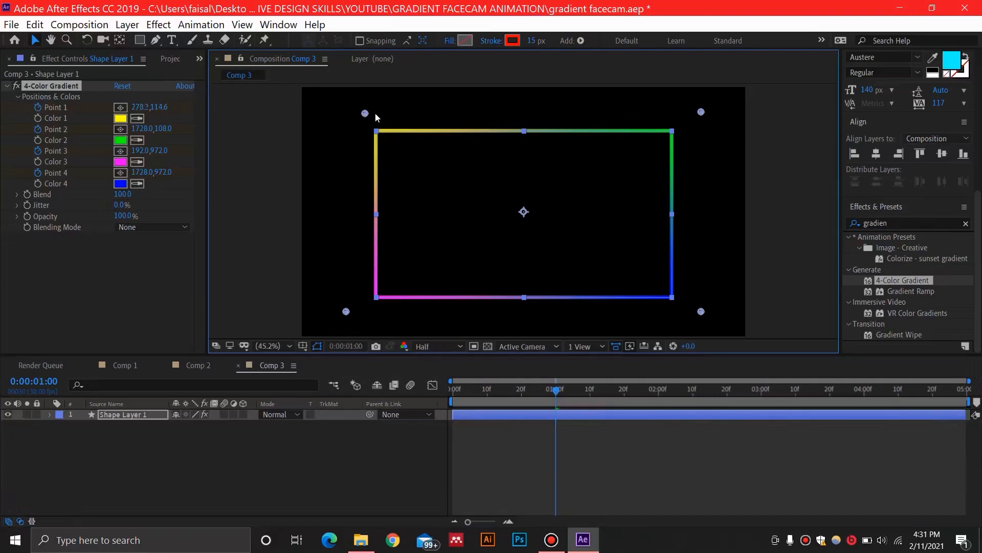
left_click_drag(364, 114, 425, 115)
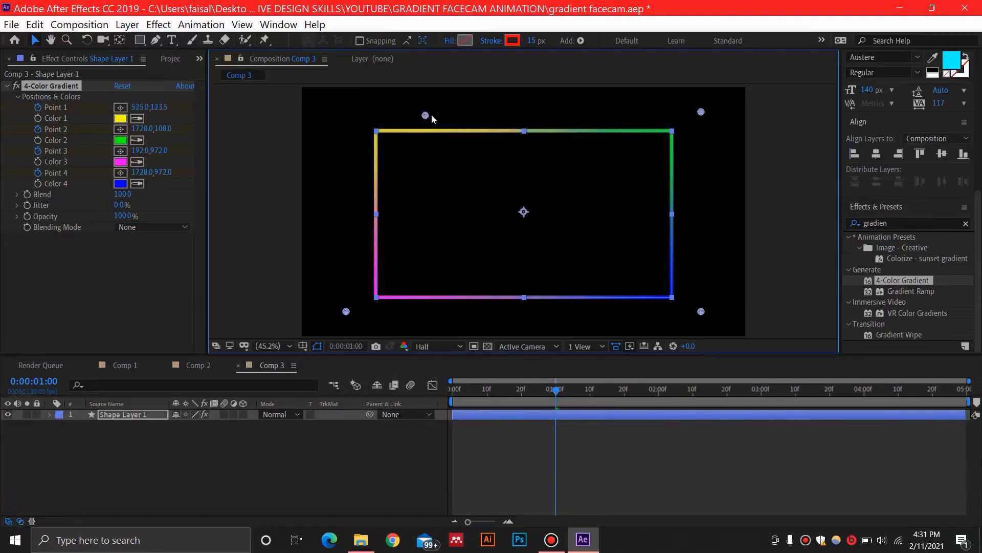
left_click_drag(425, 116, 688, 112)
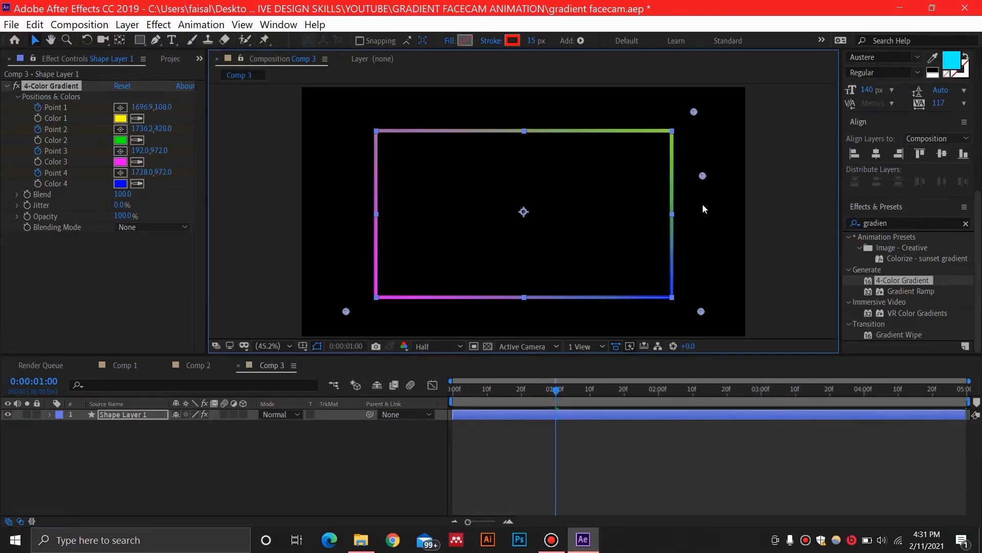
left_click_drag(701, 175, 702, 286)
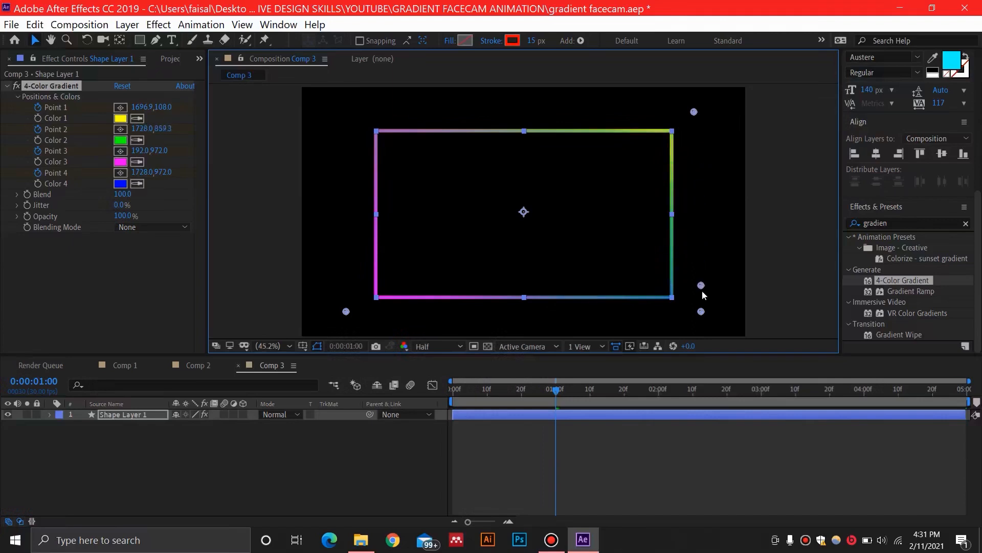
left_click_drag(700, 285, 700, 311)
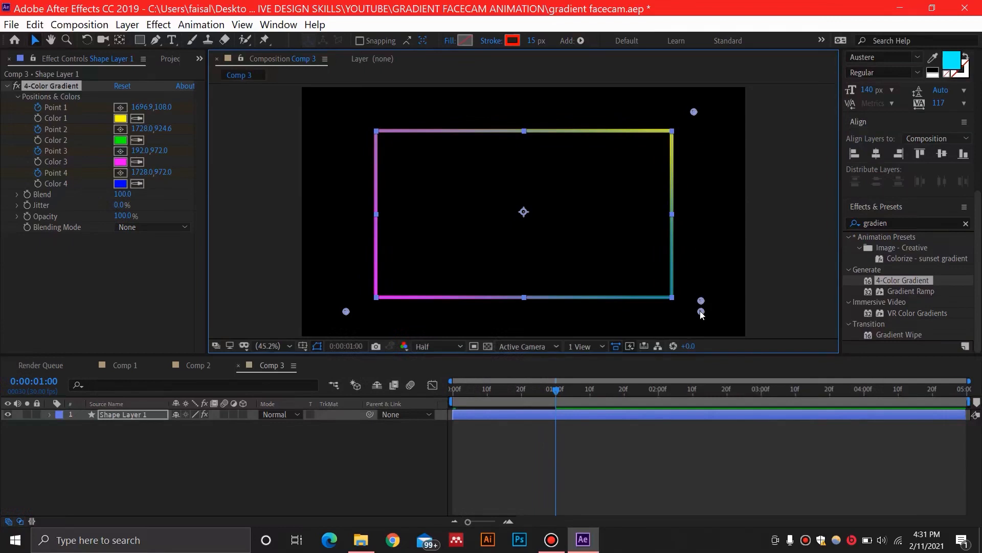
mouse_move(704, 308)
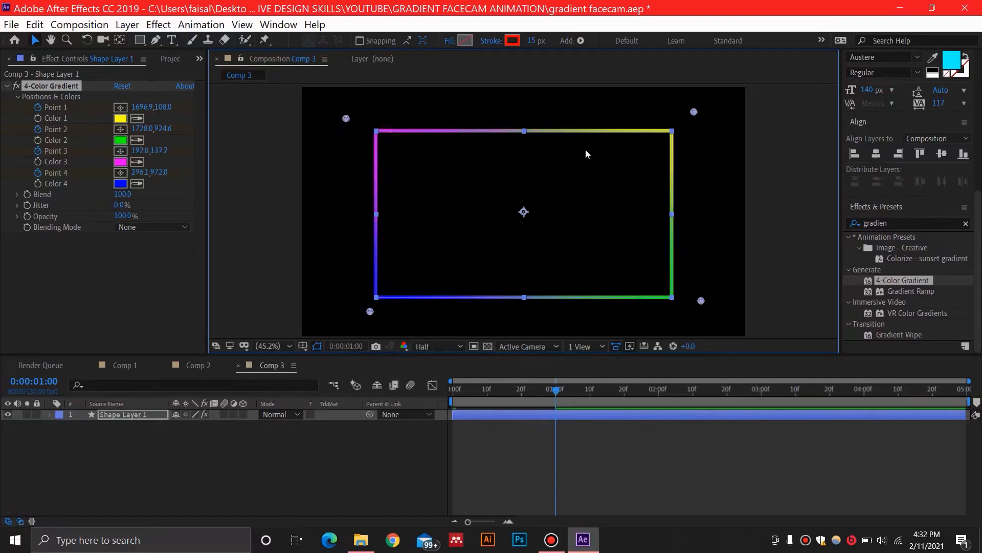
mouse_move(474, 136)
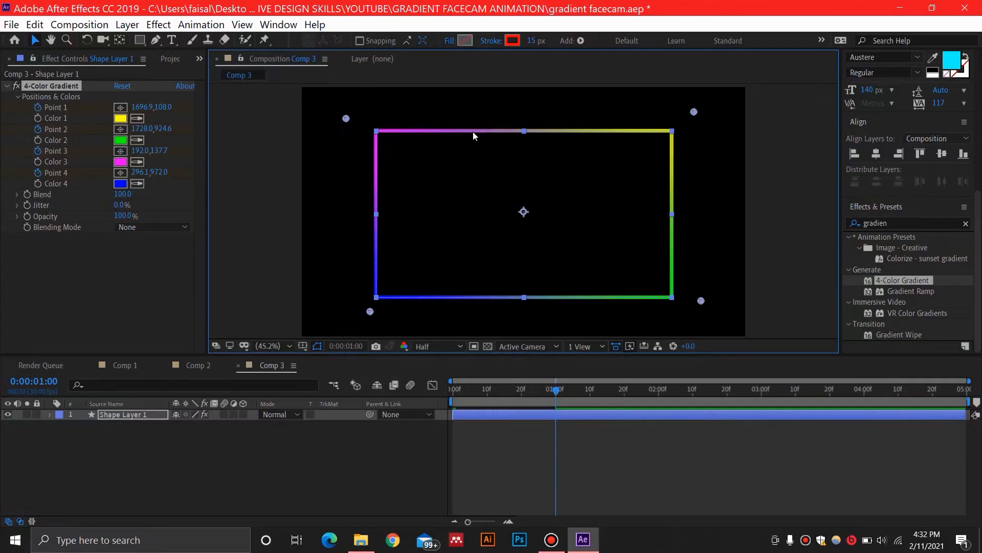
mouse_move(423, 139)
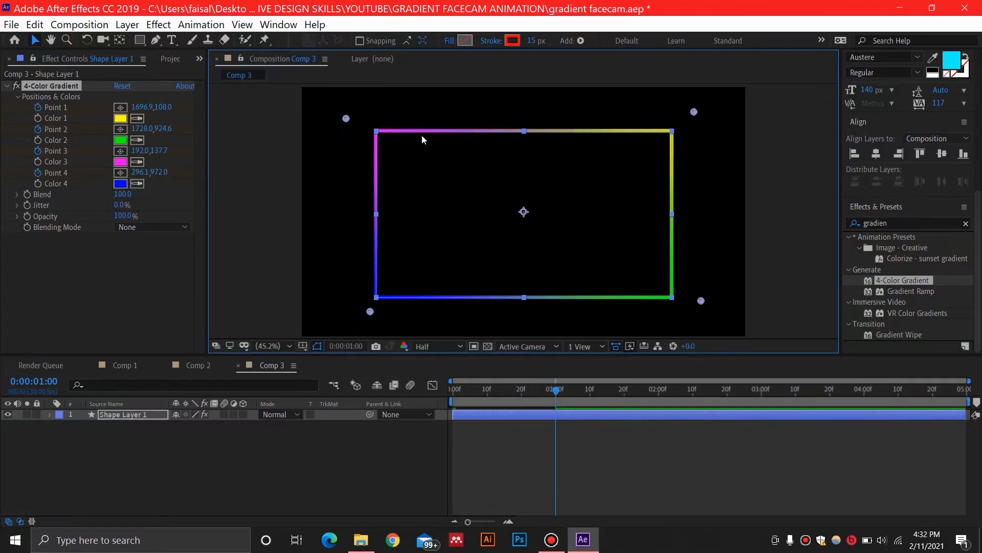
mouse_move(650, 132)
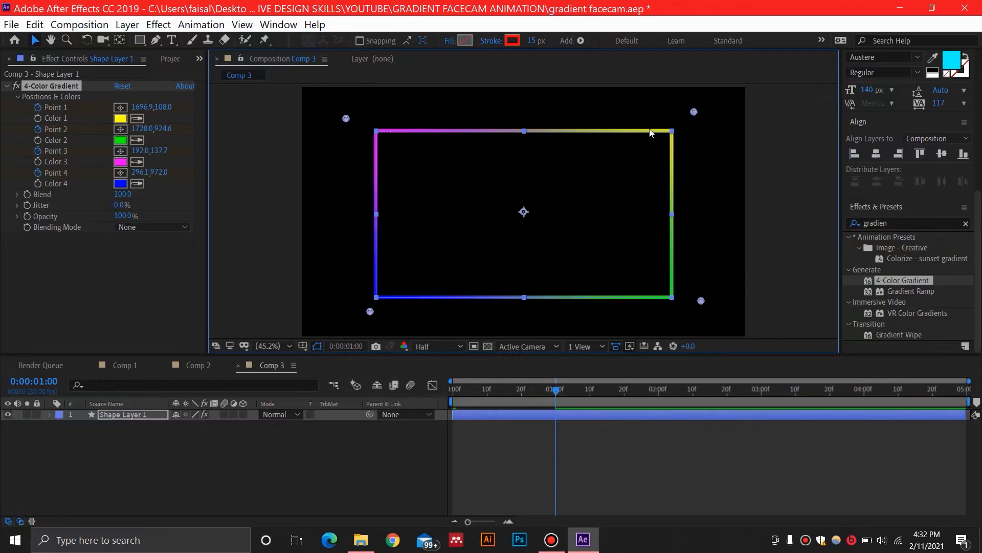
mouse_move(563, 408)
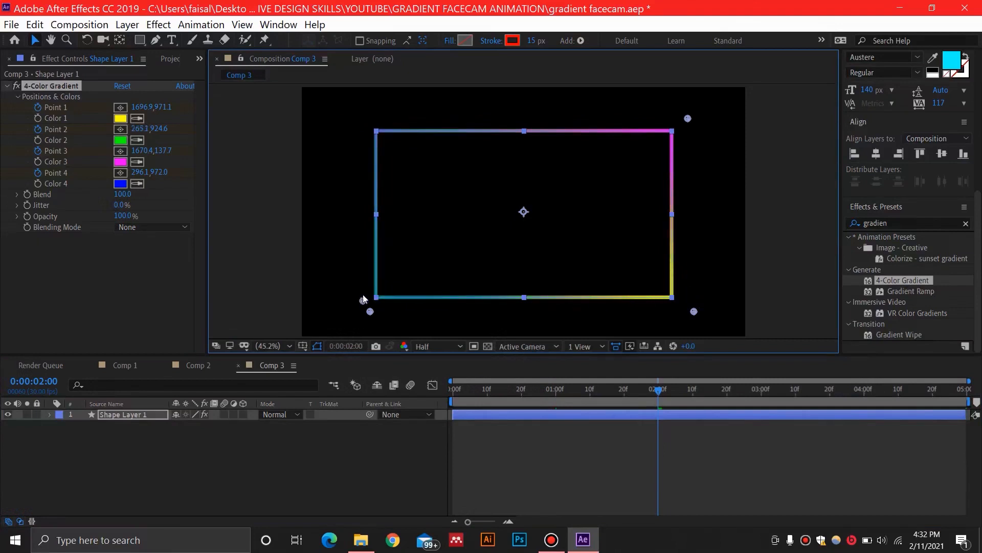
At 2 s, 3 s and 4 s, shift the gradient points one corner clockwise each time
left_click_drag(369, 311, 369, 119)
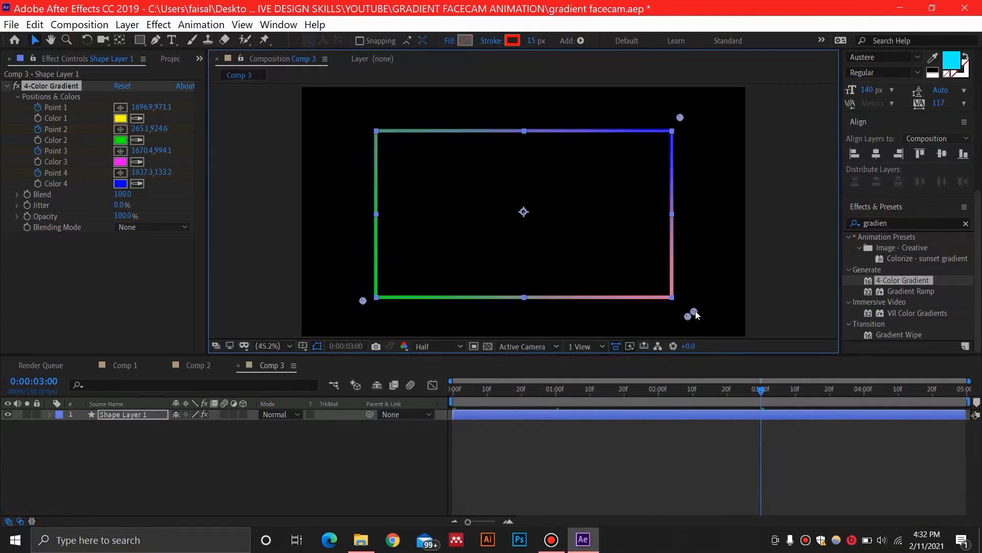
left_click_drag(693, 313, 362, 300)
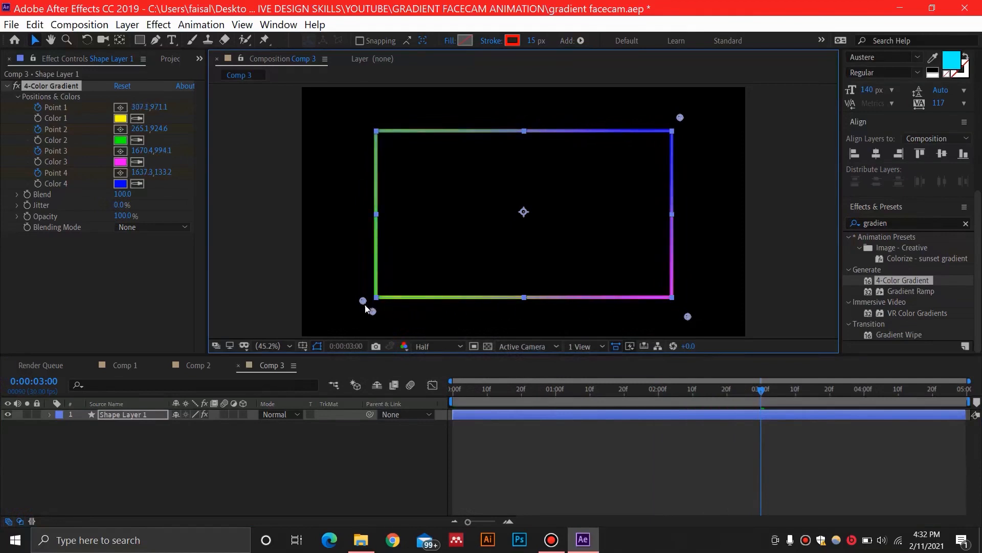
left_click_drag(362, 301, 362, 117)
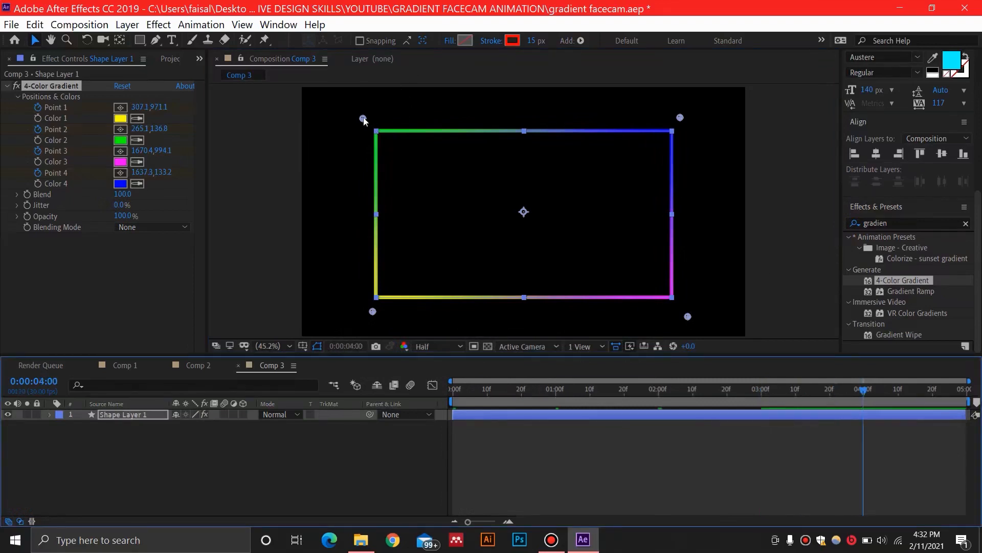
left_click_drag(364, 118, 688, 118)
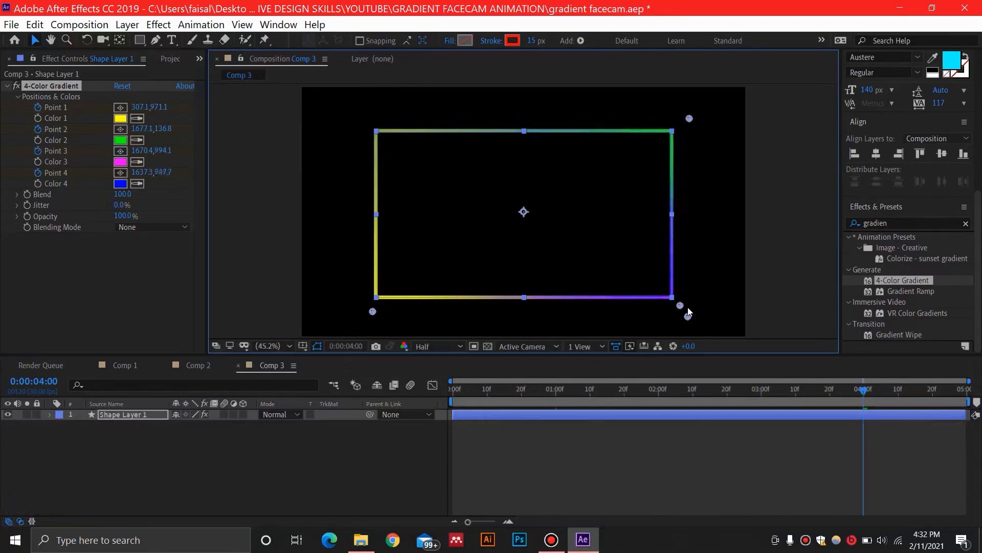
left_click_drag(688, 315, 445, 316)
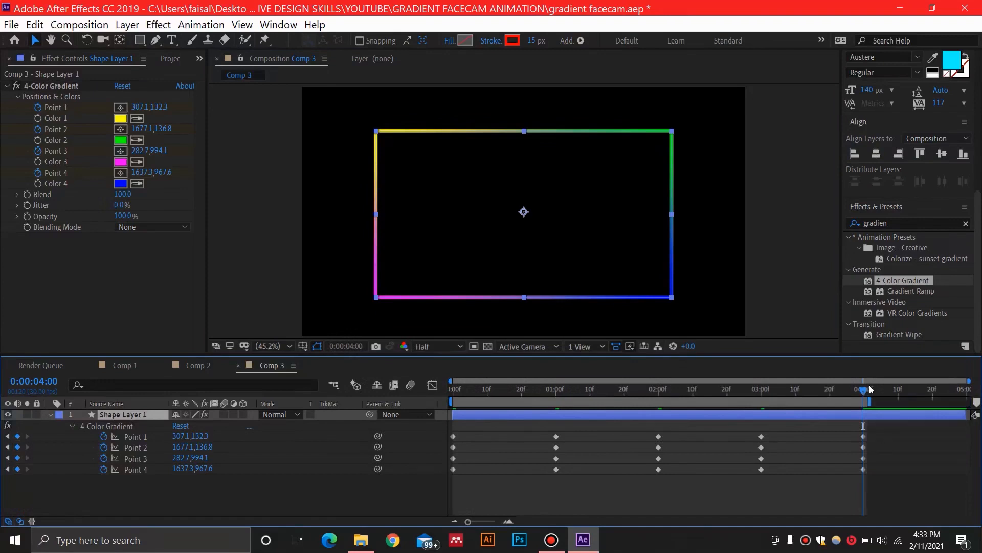
mouse_move(865, 393)
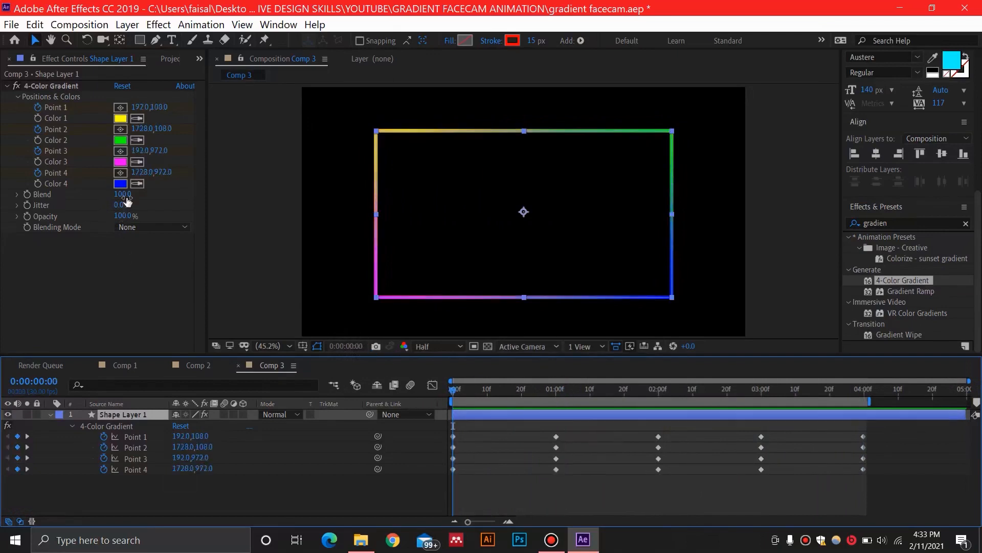
Set the 4-Color Gradient Blend to 10 for sharper colour bands
double_click(123, 195)
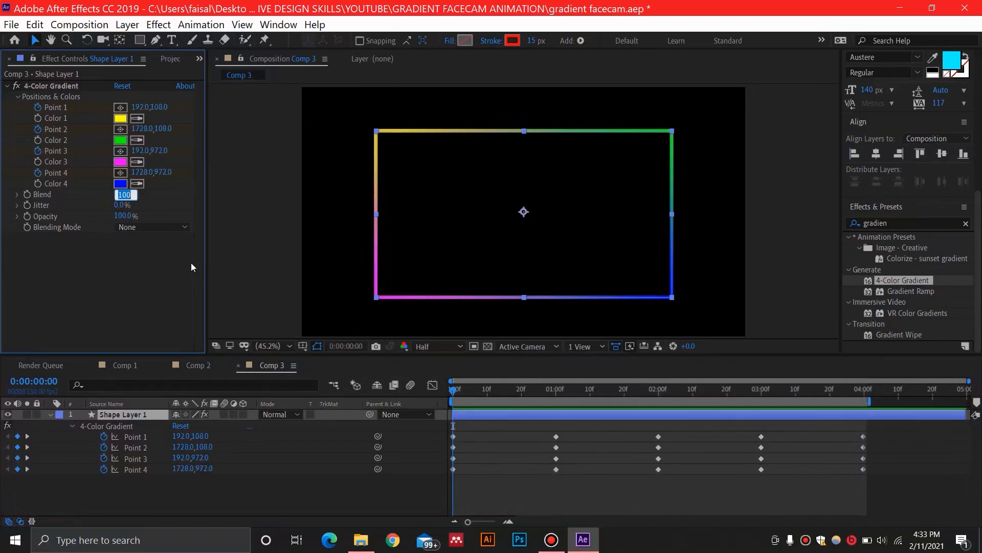
mouse_move(526, 141)
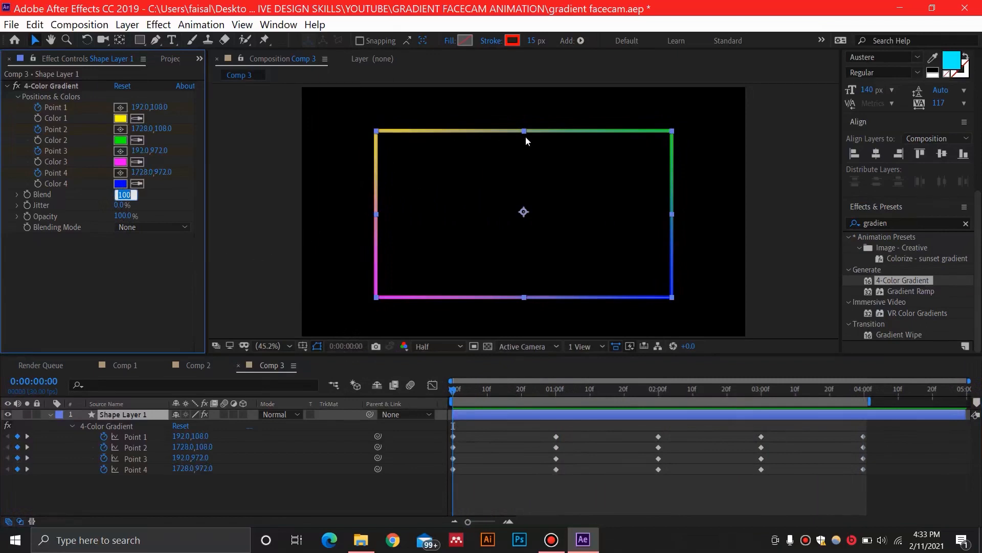
mouse_move(190, 207)
type("200")
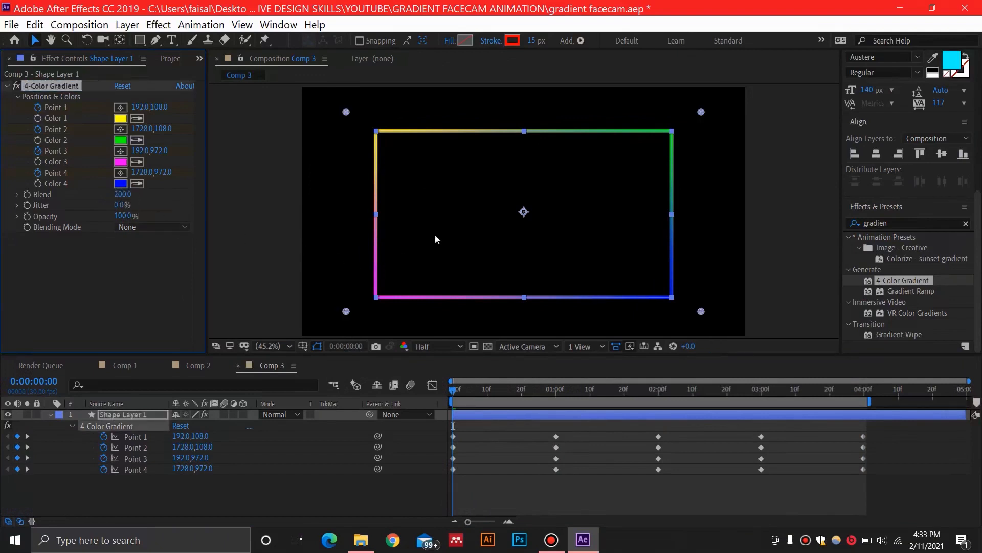
mouse_move(556, 322)
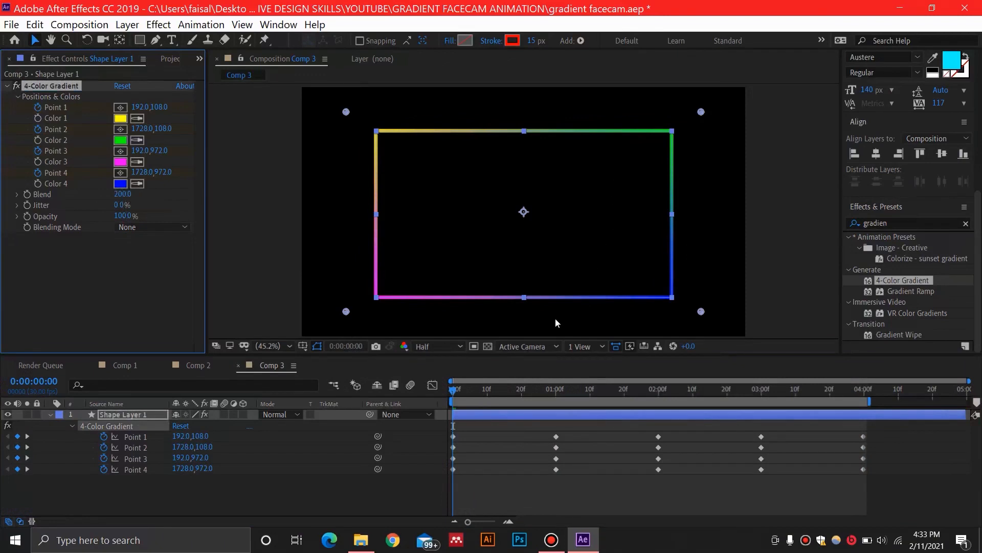
mouse_move(507, 195)
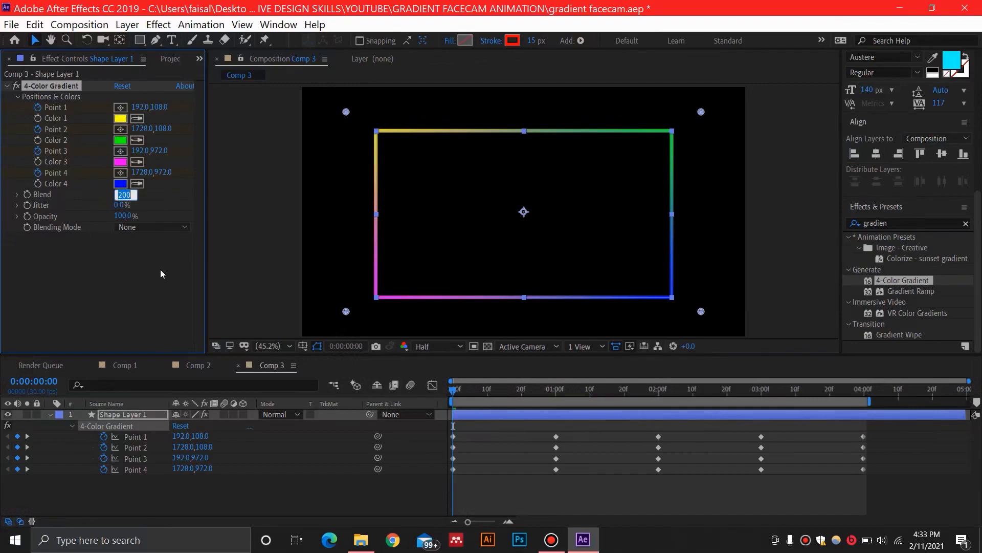
type("10.0")
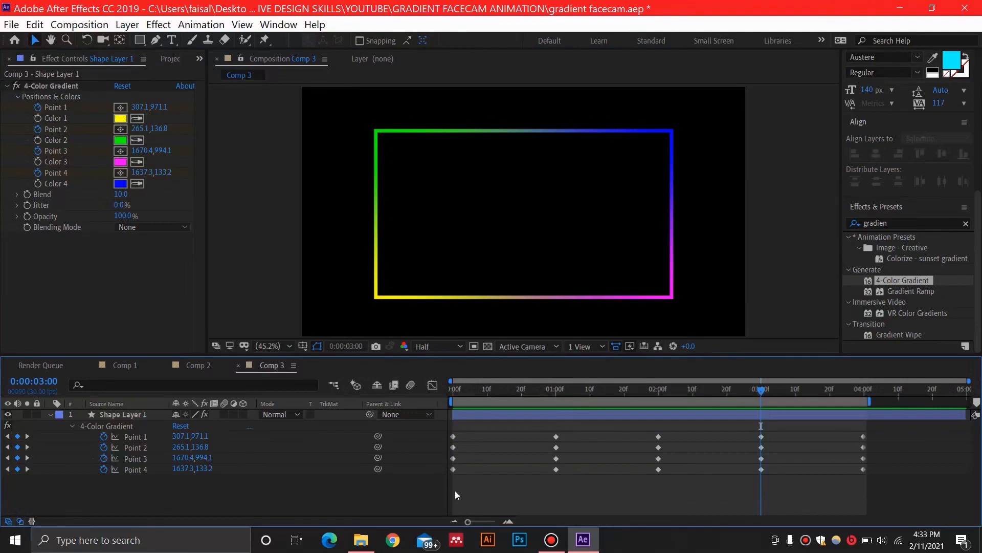
Apply Easy Ease to all gradient Point keyframes, then deselect them
left_click(122, 414)
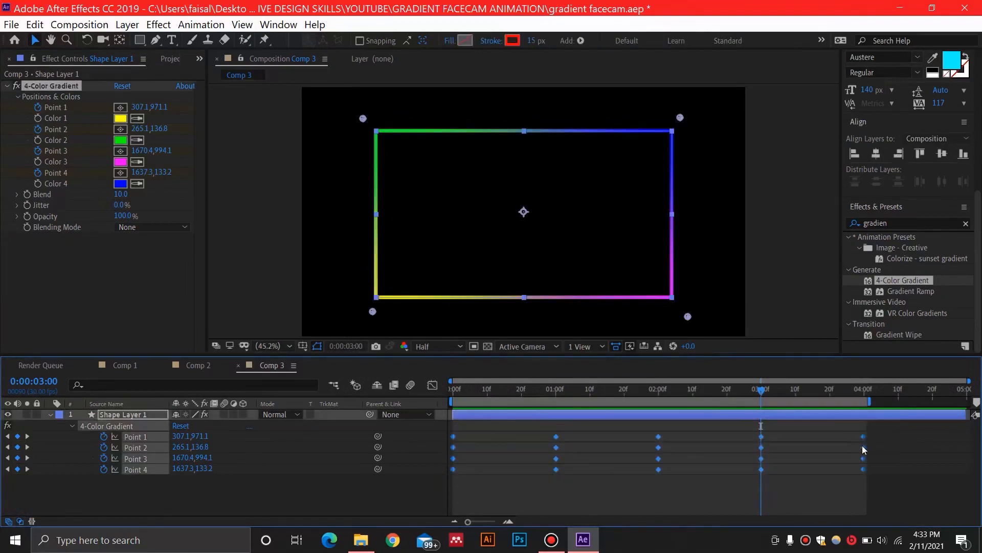
mouse_move(863, 448)
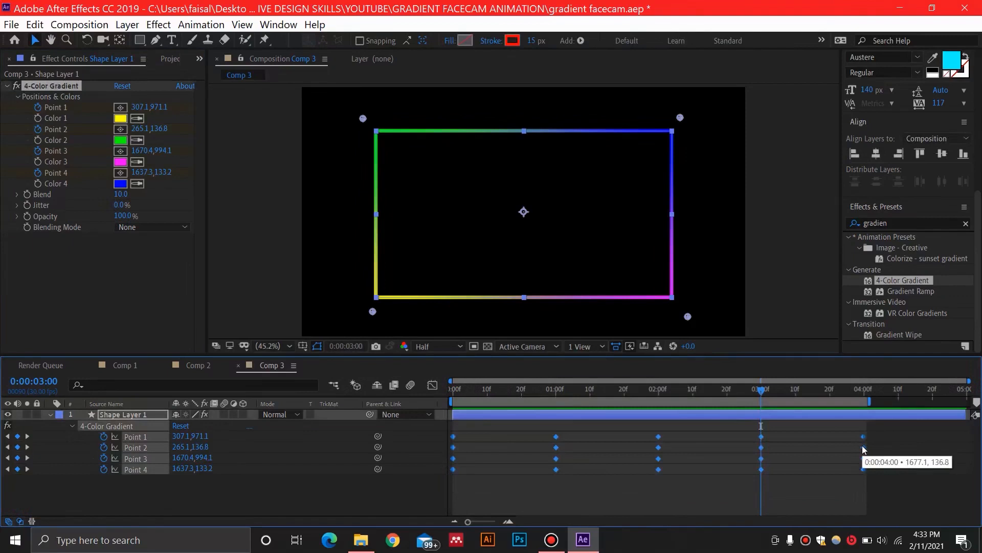
right_click(862, 435)
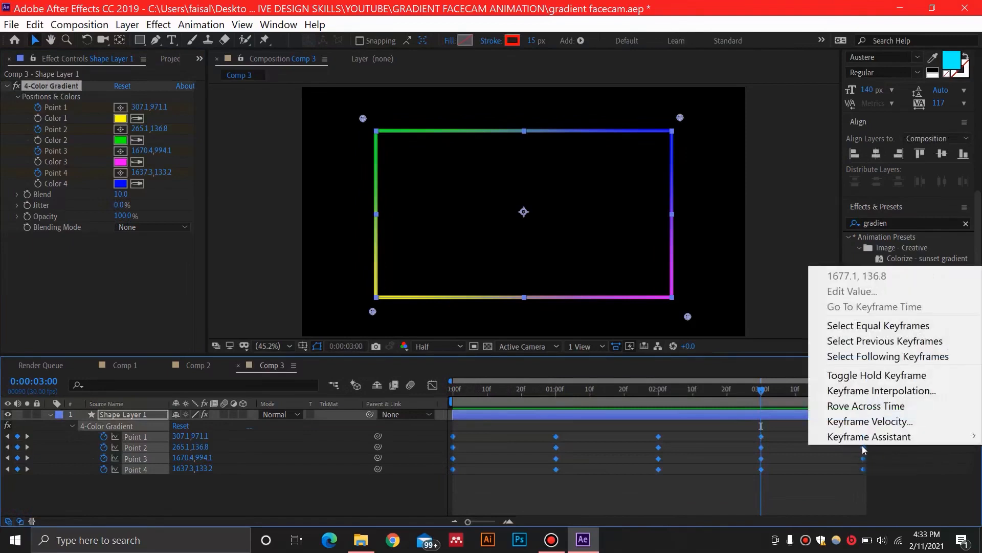
mouse_move(869, 436)
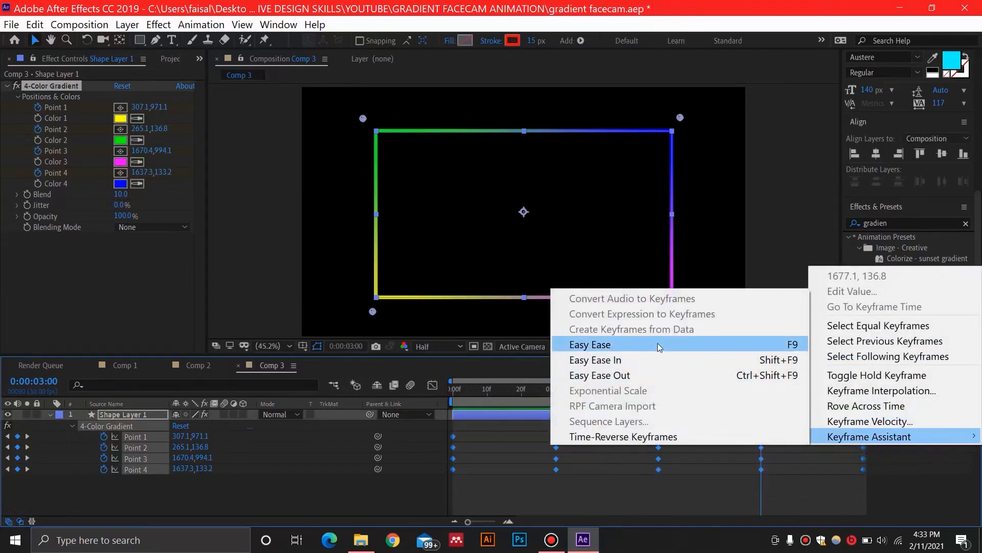
left_click(589, 343)
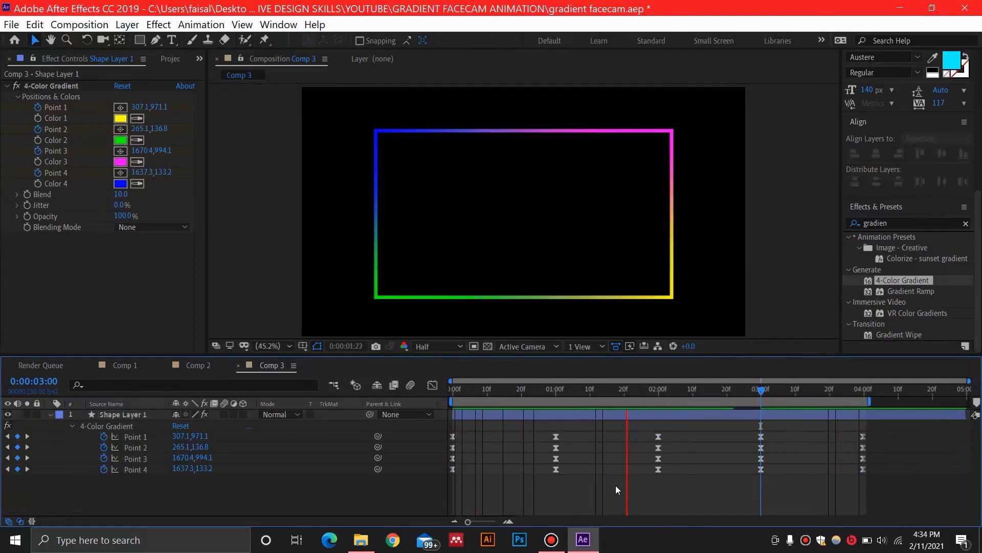
left_click(811, 389)
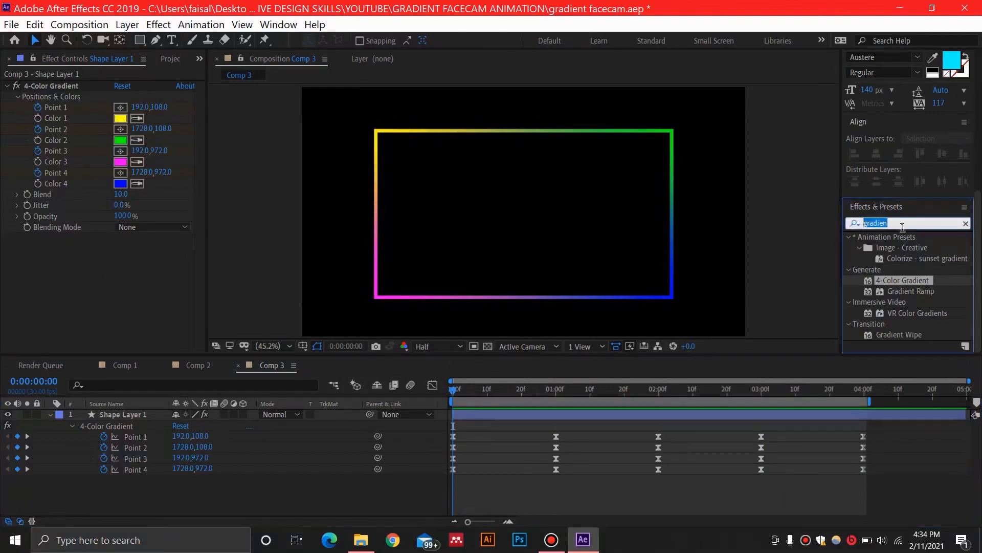
mouse_move(911, 235)
type("glow")
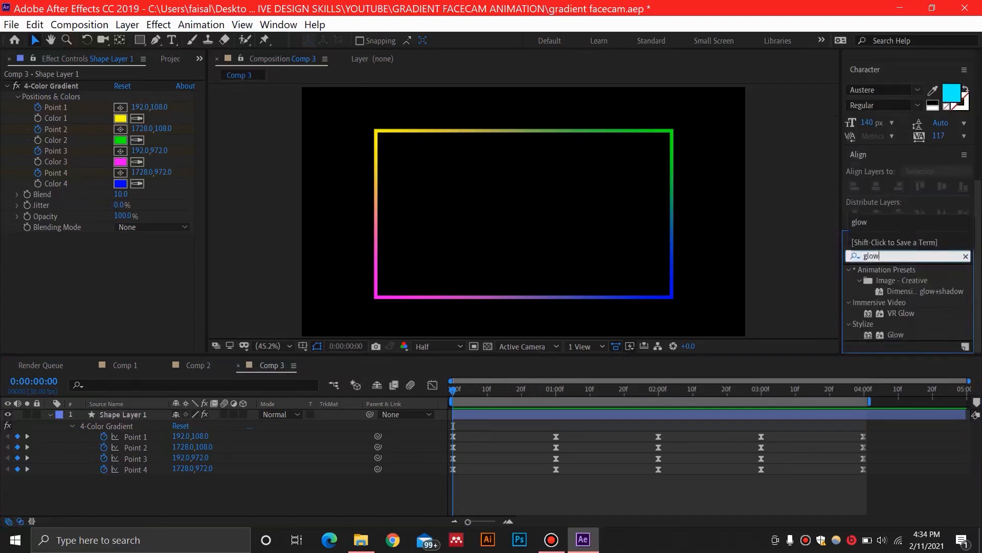
mouse_move(902, 339)
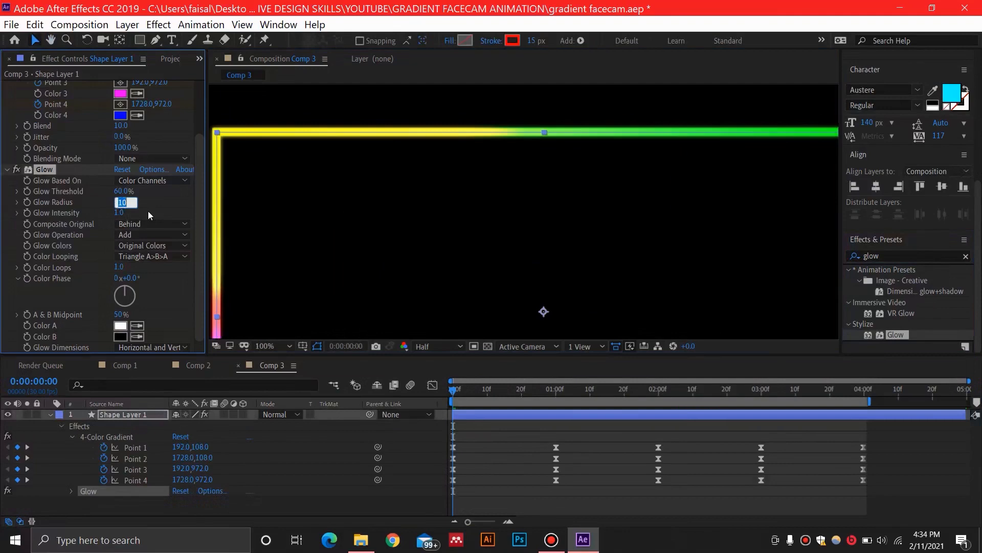
Set Glow Radius to 30 and remove the duplicate Glow copies, leaving one
type("30.0")
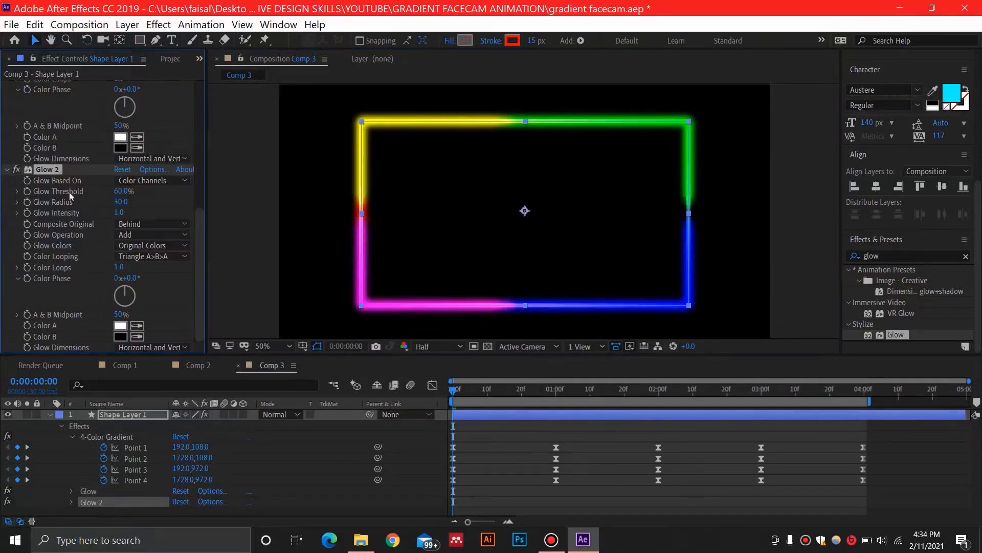
mouse_move(597, 334)
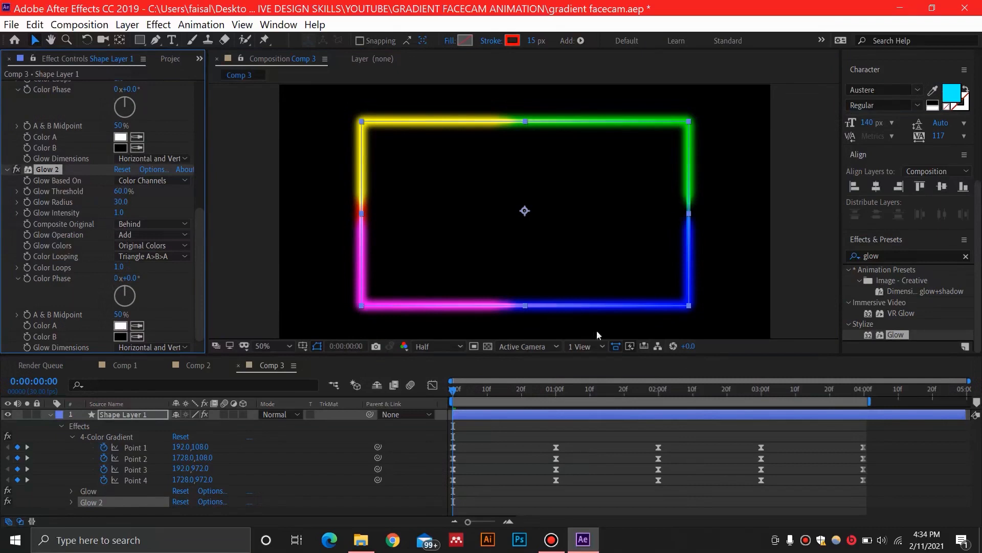
mouse_move(464, 176)
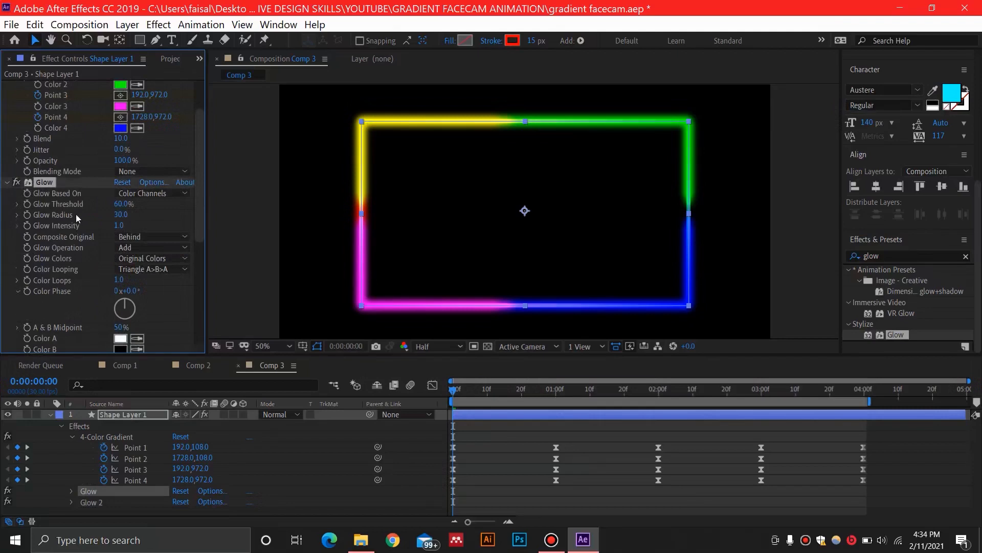
scroll("down", 3)
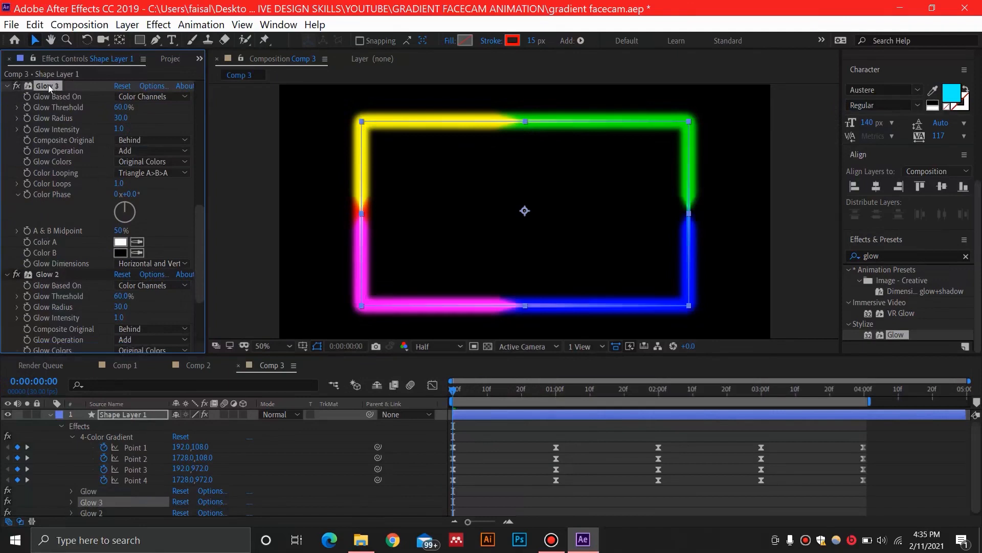
mouse_move(157, 244)
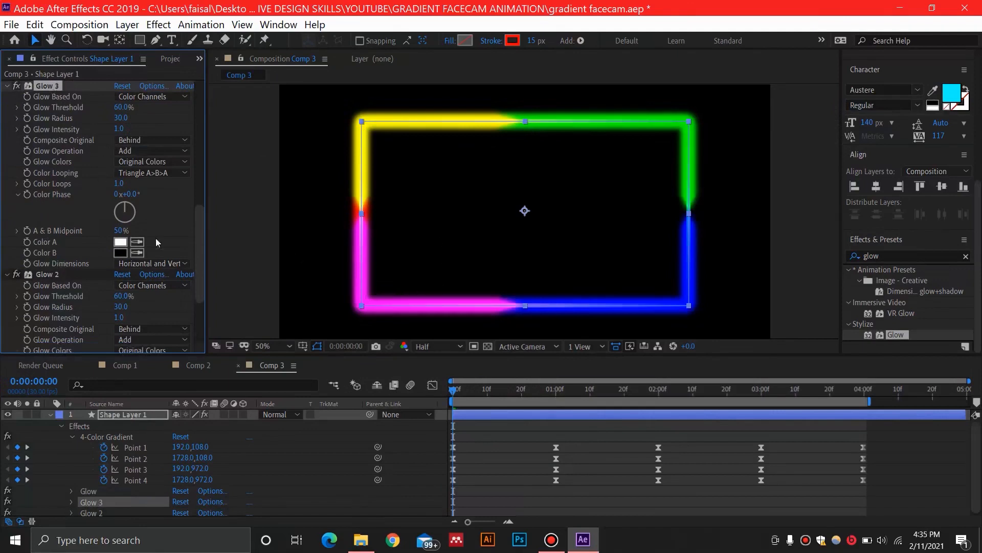
scroll("down", 3)
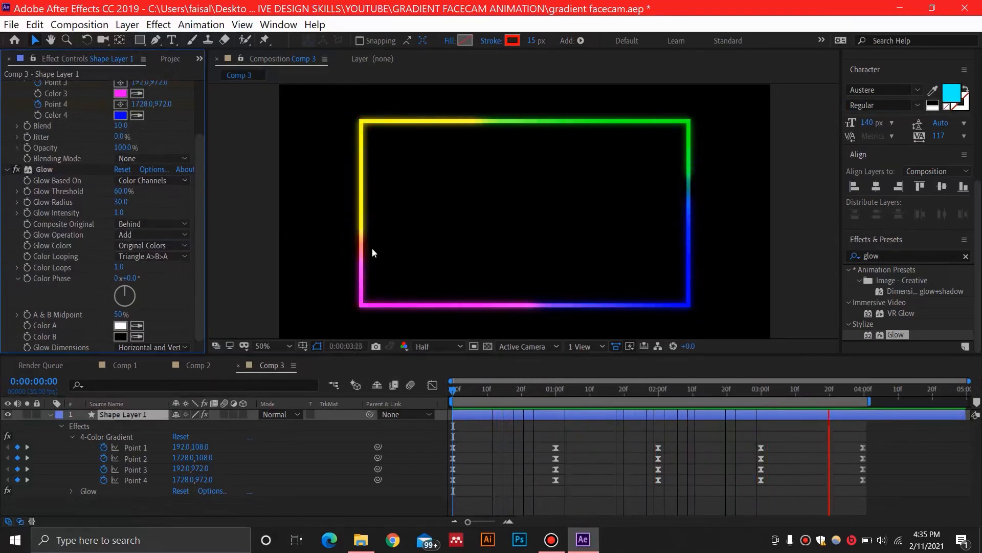
Preview the animated frame, then show the transparency checkerboard behind the glowing border
left_click(542, 389)
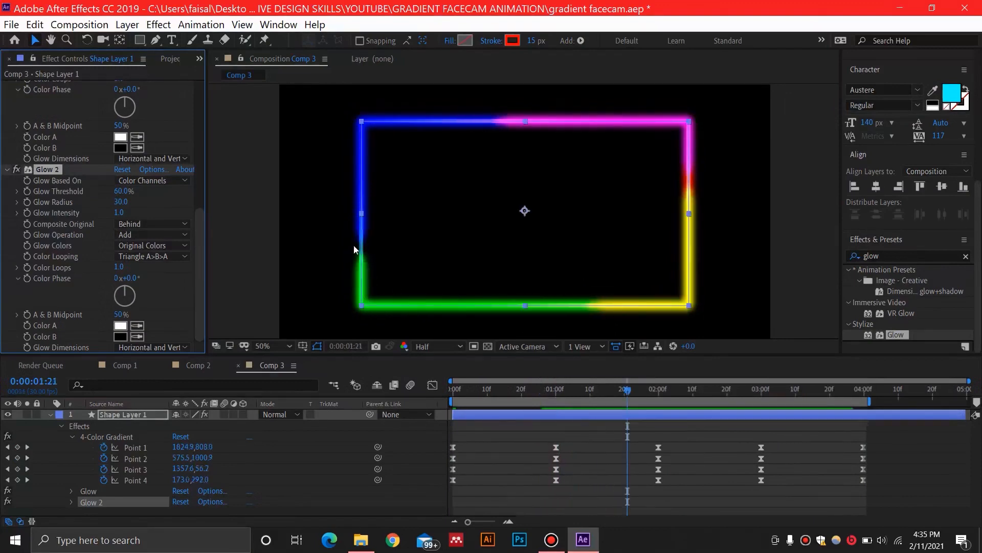
mouse_move(720, 110)
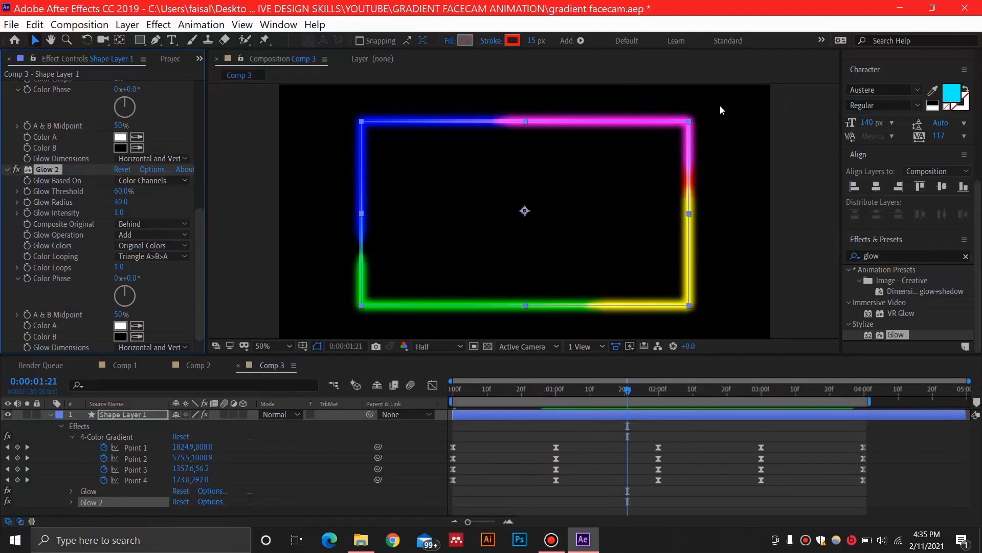
mouse_move(714, 105)
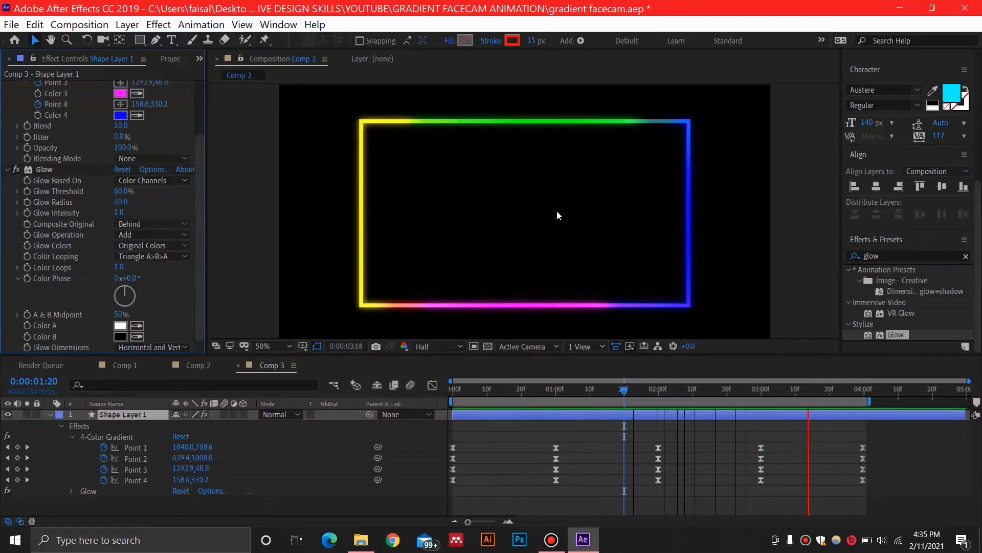
left_click(487, 389)
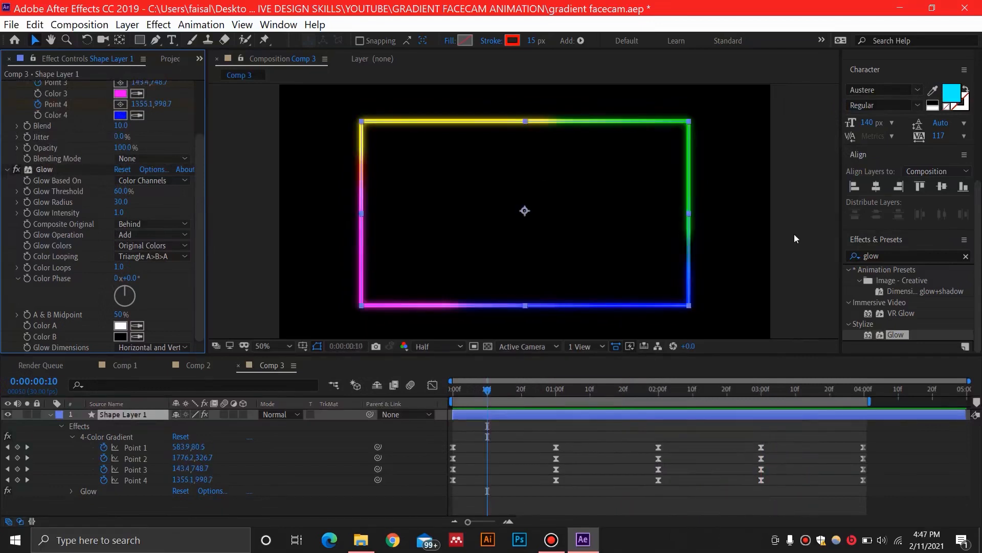
mouse_move(775, 231)
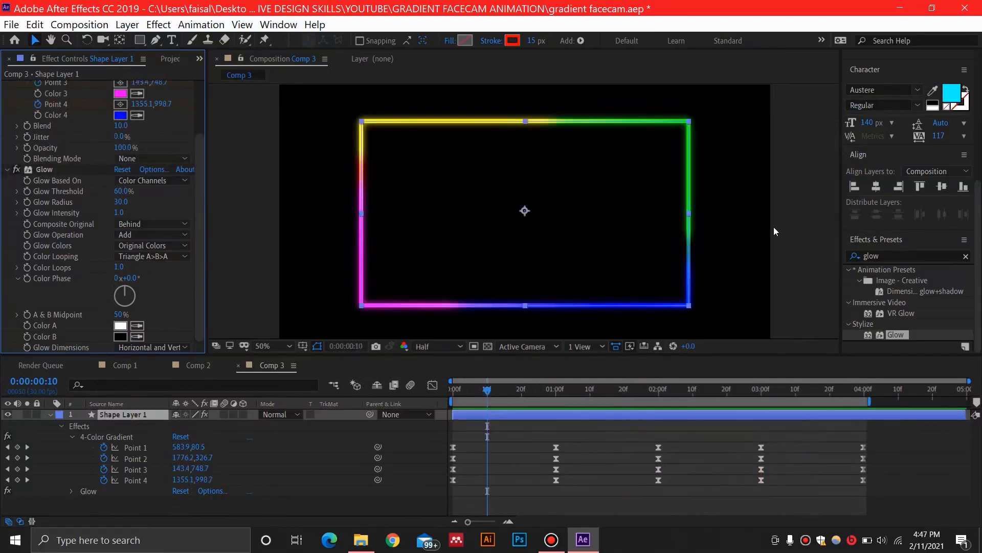
mouse_move(759, 227)
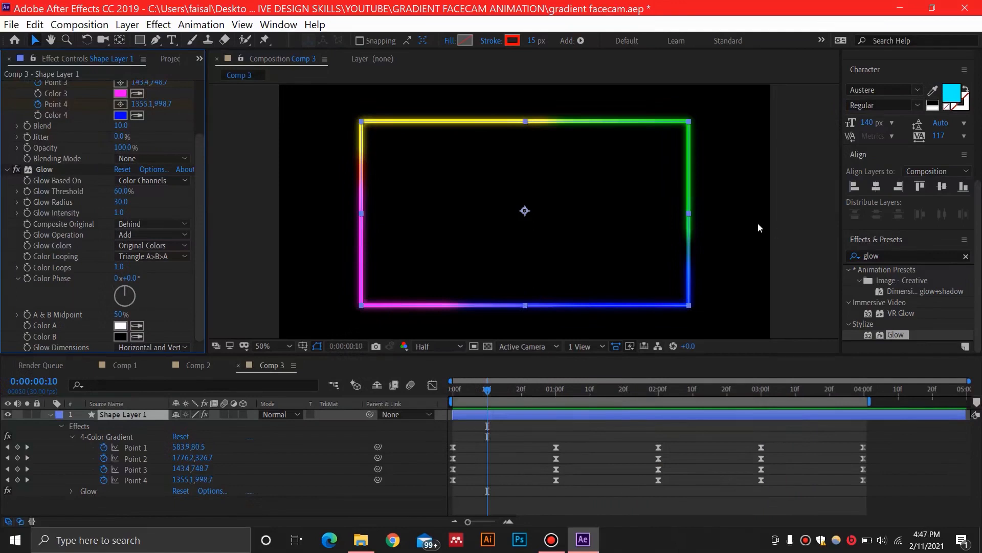
mouse_move(755, 225)
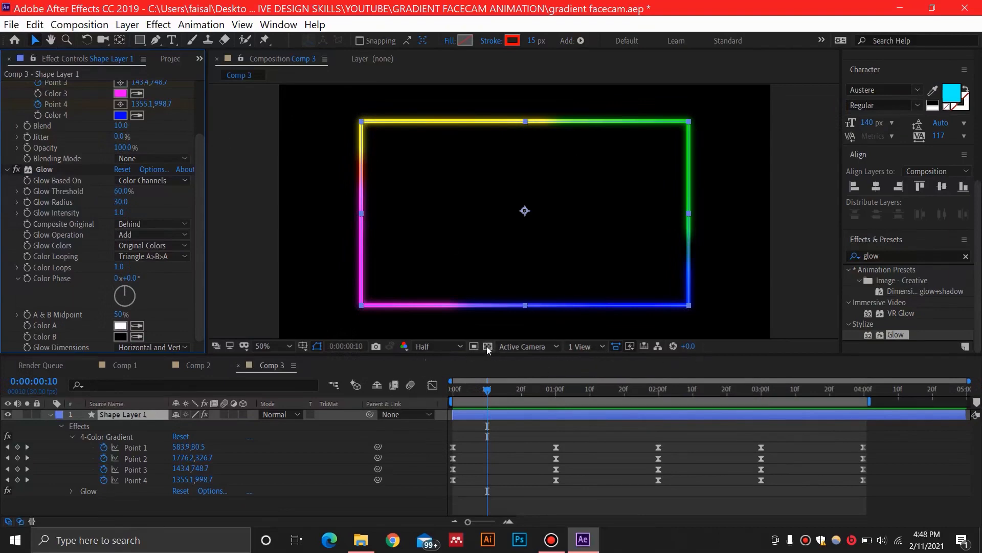
mouse_move(487, 346)
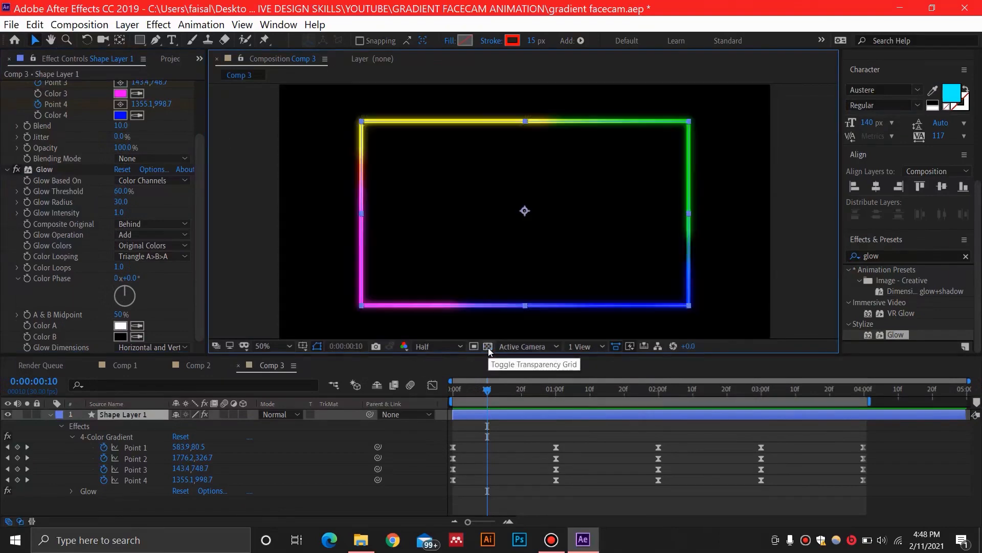
left_click(488, 345)
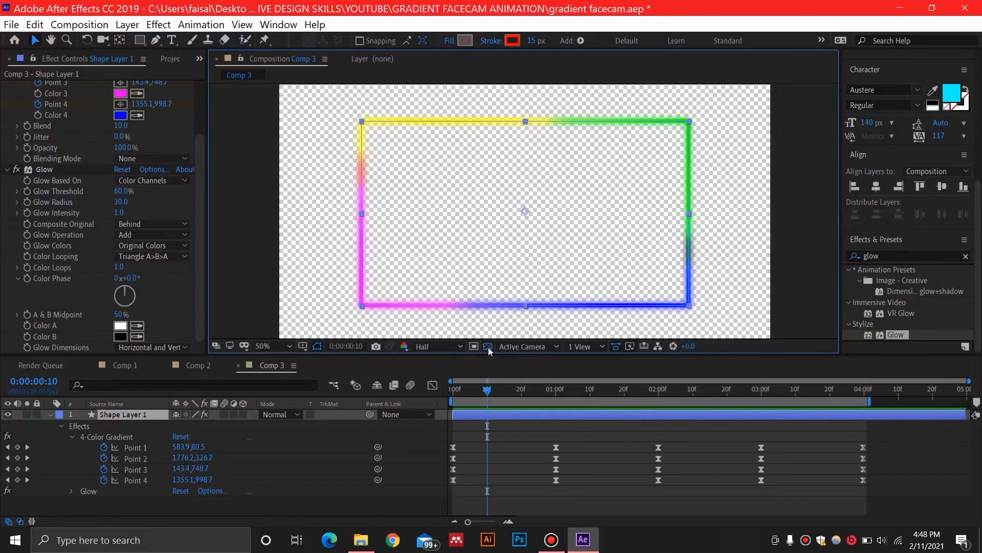
mouse_move(387, 224)
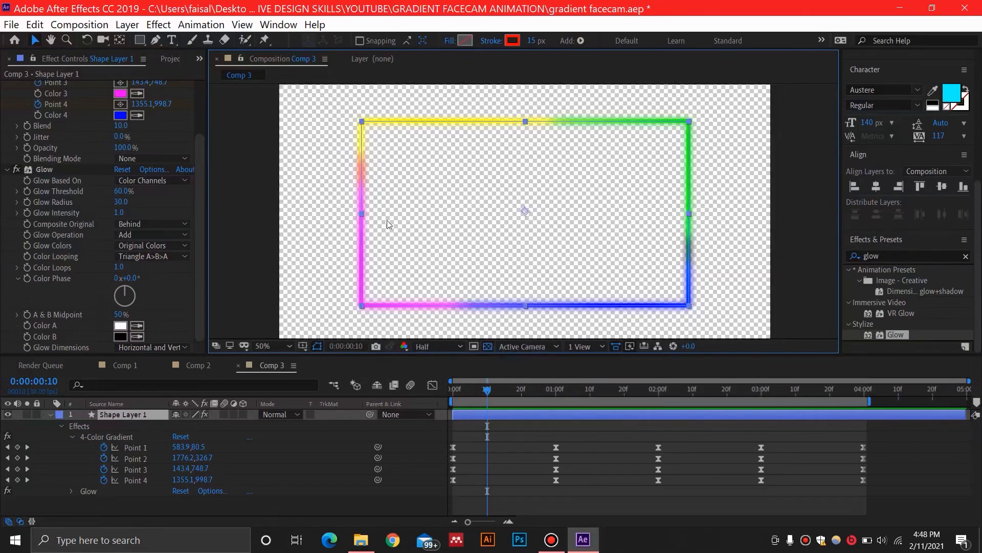
mouse_move(467, 227)
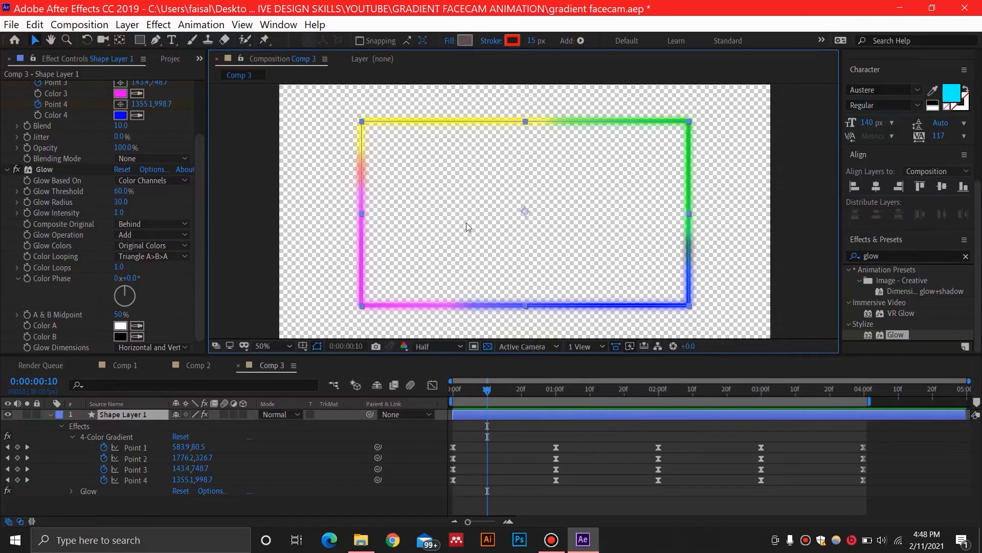
Queue Comp 3 for render as QuickTime with RGB + Alpha channels to Comp 3.mov
left_click(10, 24)
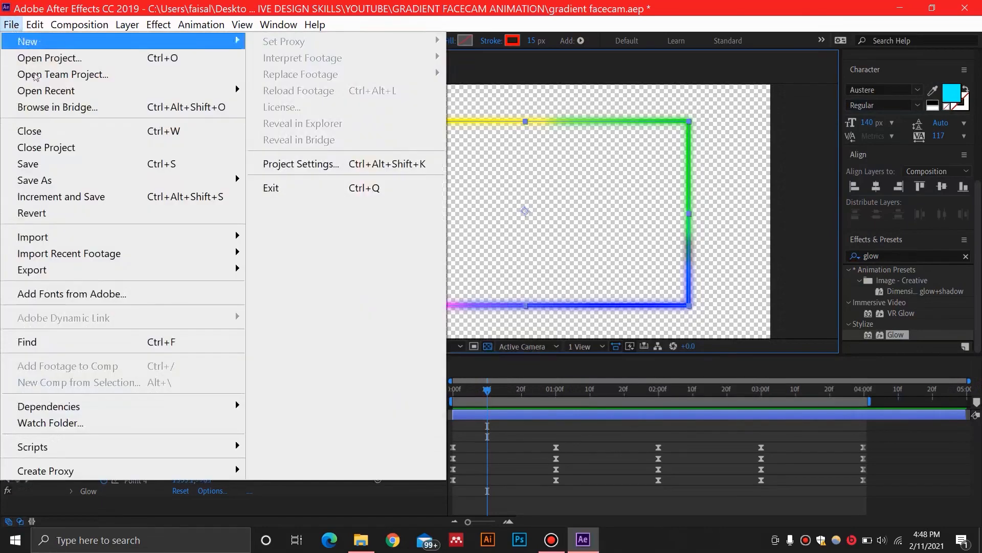
mouse_move(32, 269)
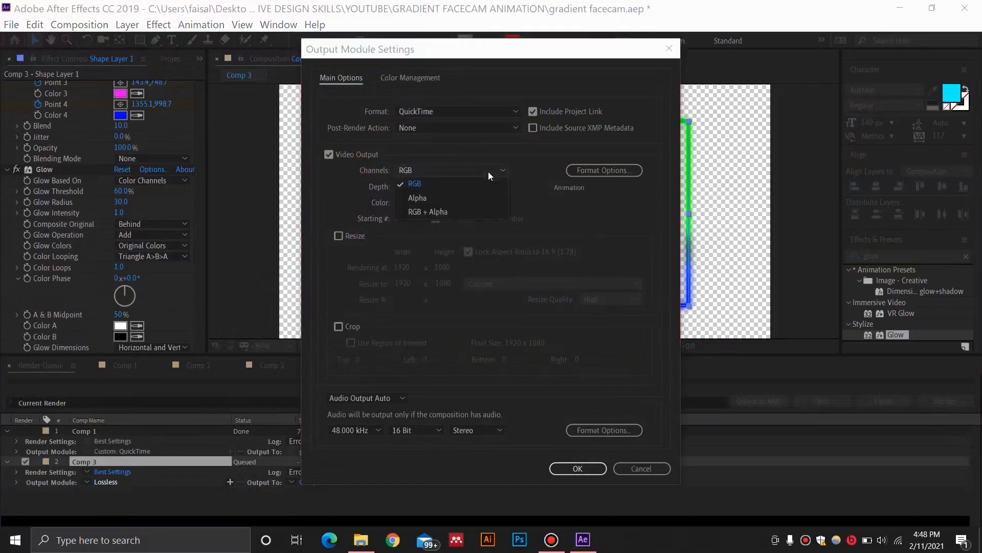
left_click(427, 210)
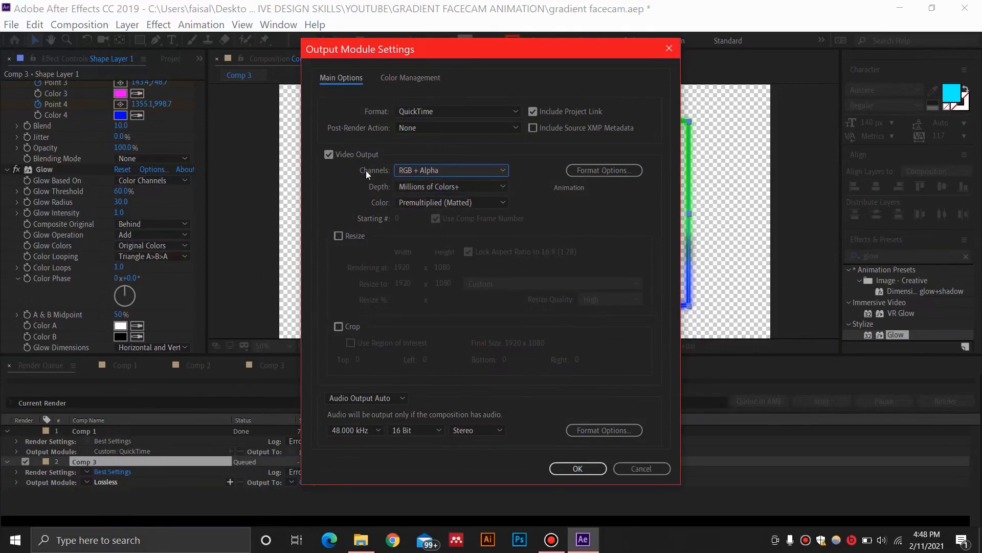
mouse_move(593, 464)
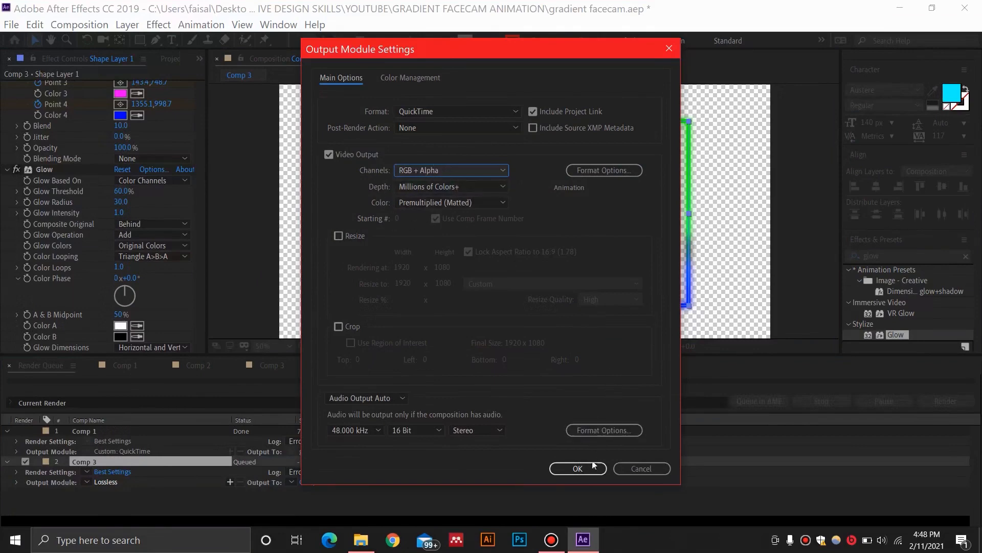
left_click(577, 467)
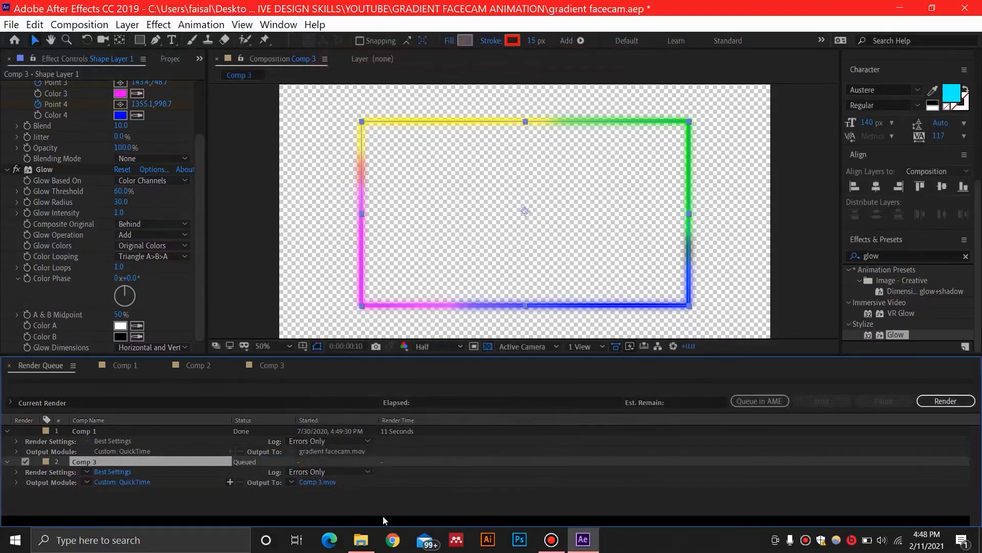